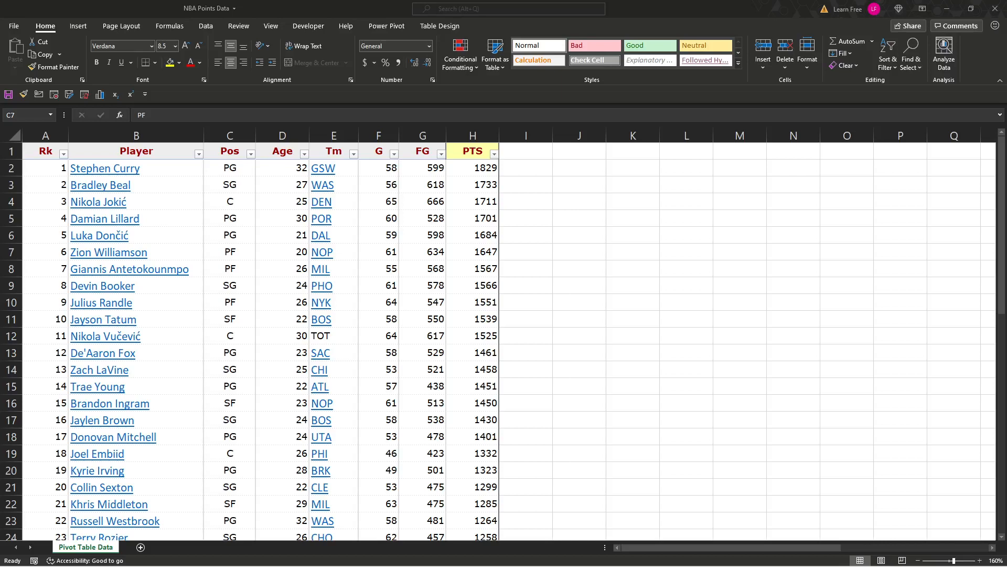
{"action": "mouse_move", "coordinate": [455, 195]}
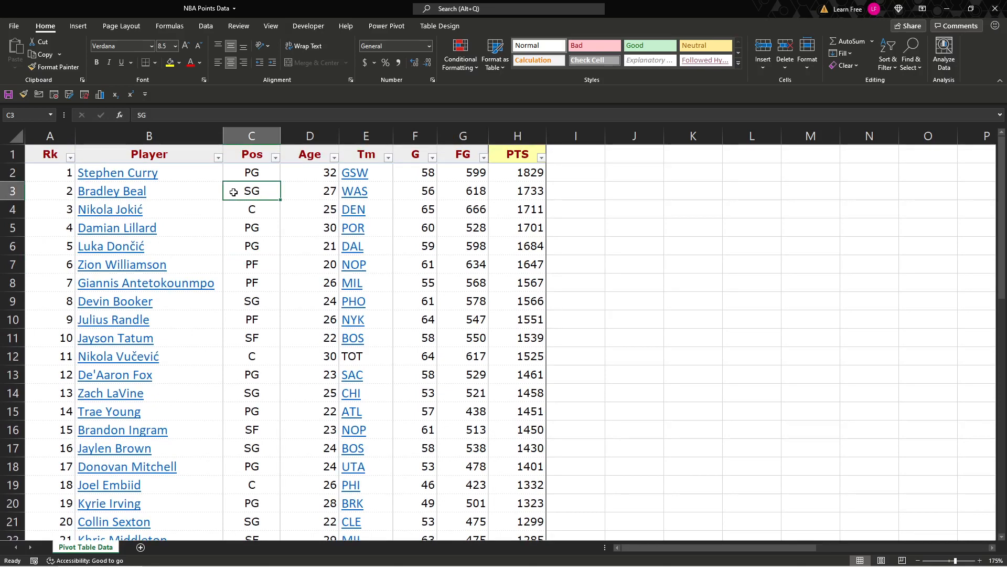
Select a cell in the Points_Leaders table and start a PivotTable on a new worksheet
{"action": "scroll", "scroll_direction": "down", "scroll_amount": 3}
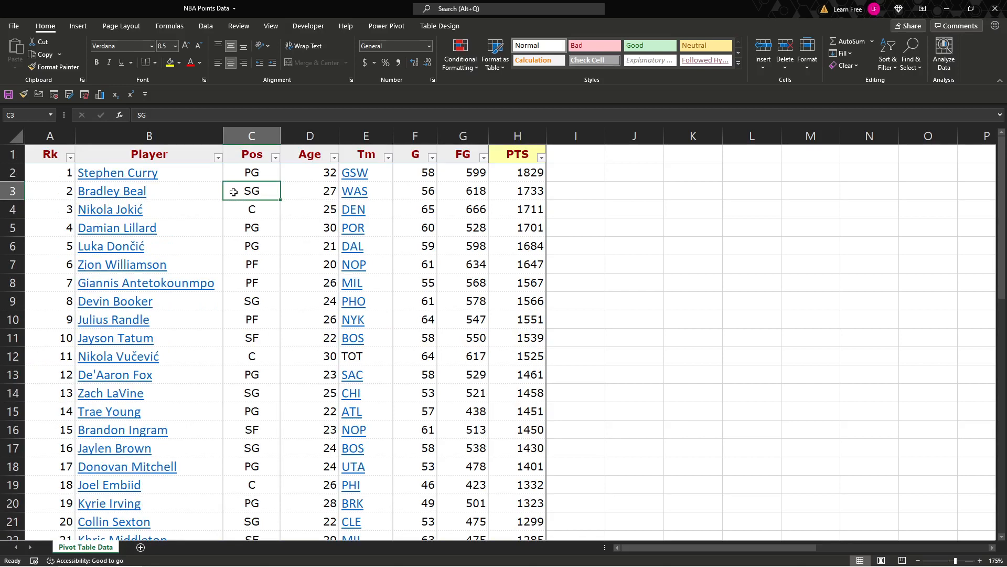
{"action": "left_click", "coordinate": [149, 135]}
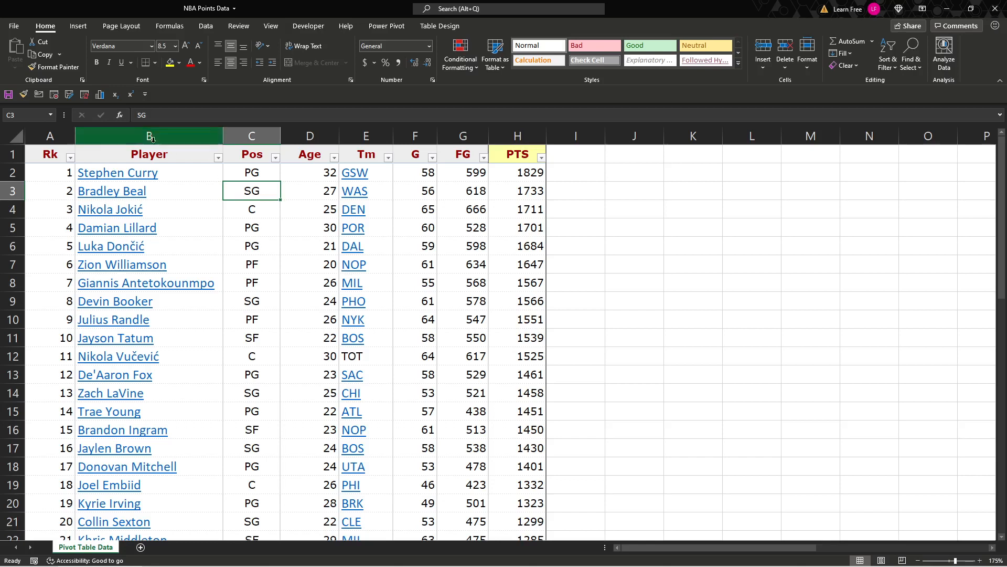
{"action": "left_click", "coordinate": [69, 157]}
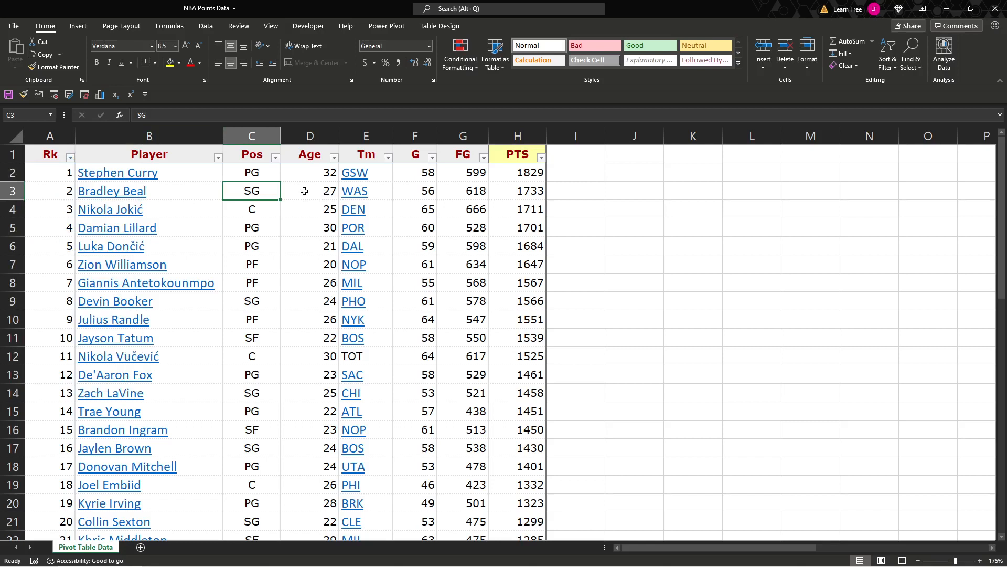
{"action": "left_click", "coordinate": [309, 173]}
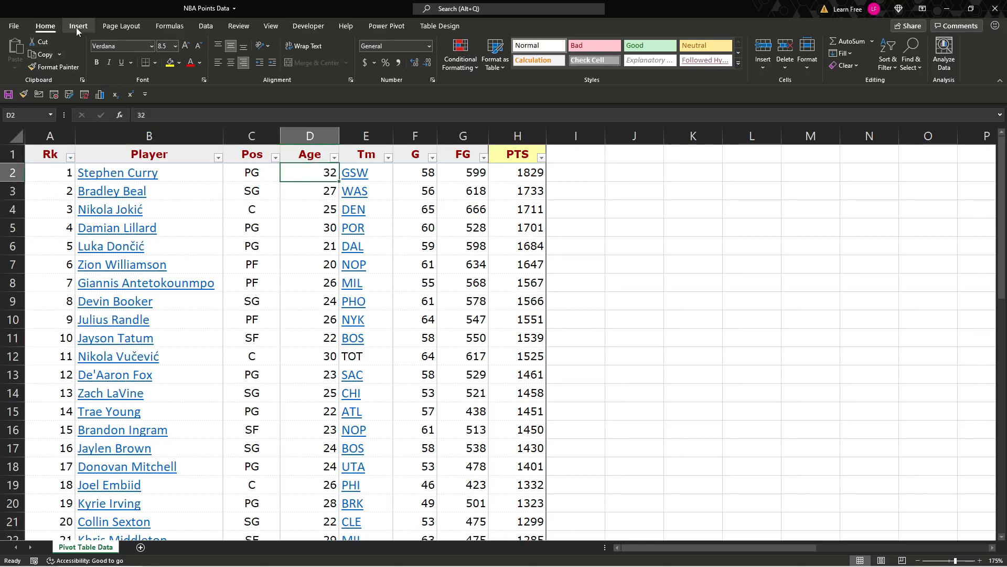
{"action": "left_click", "coordinate": [15, 54]}
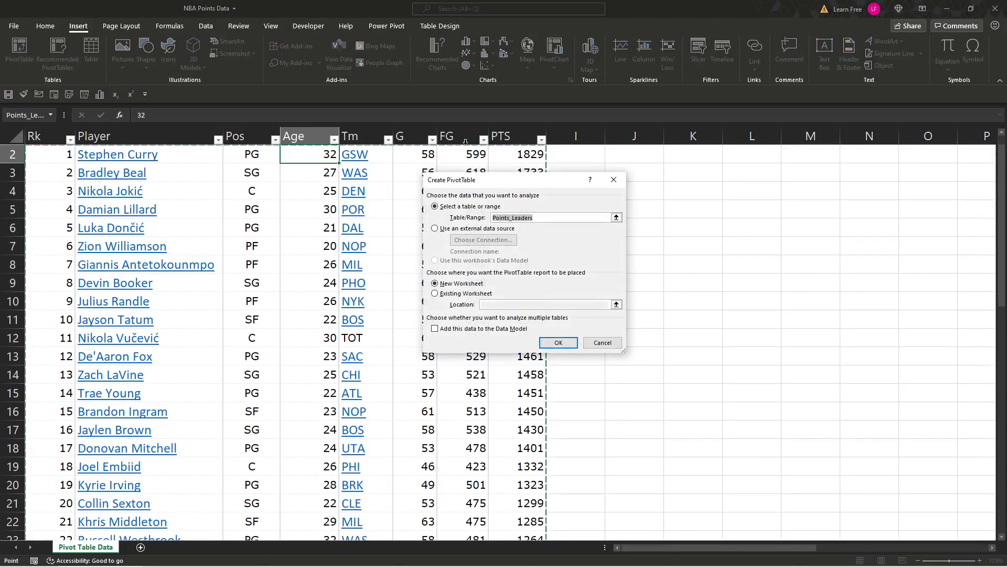
{"action": "mouse_move", "coordinate": [288, 258]}
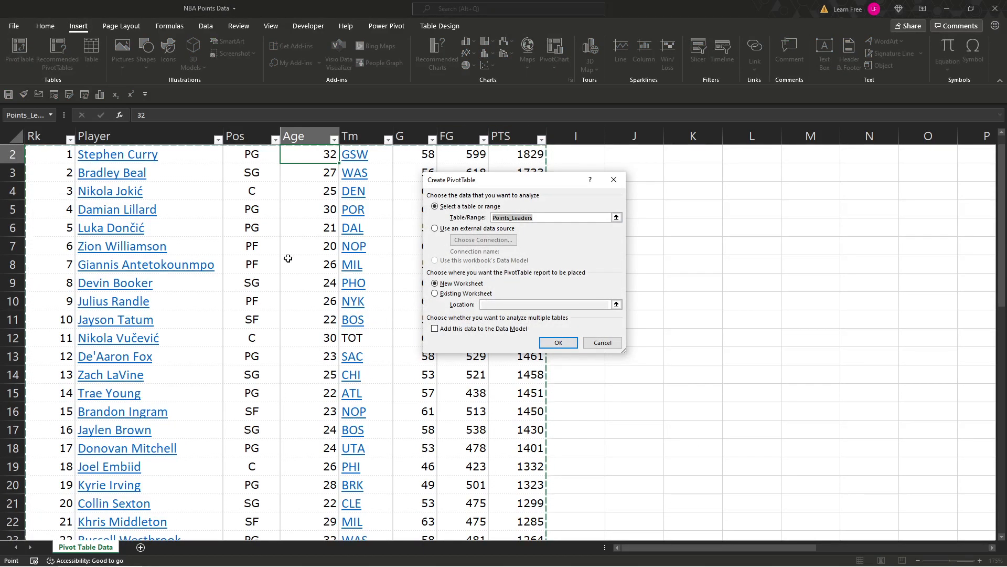
{"action": "mouse_move", "coordinate": [501, 226]}
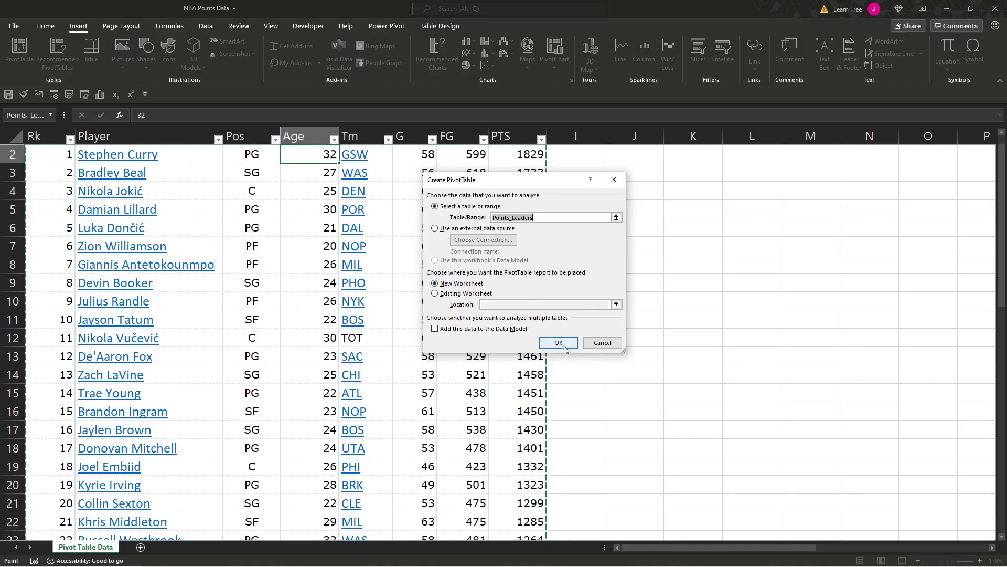
Create the empty PivotTable2 on Sheet2, glance at the Pivot Table Data sheet, and come back
{"action": "left_click", "coordinate": [559, 342]}
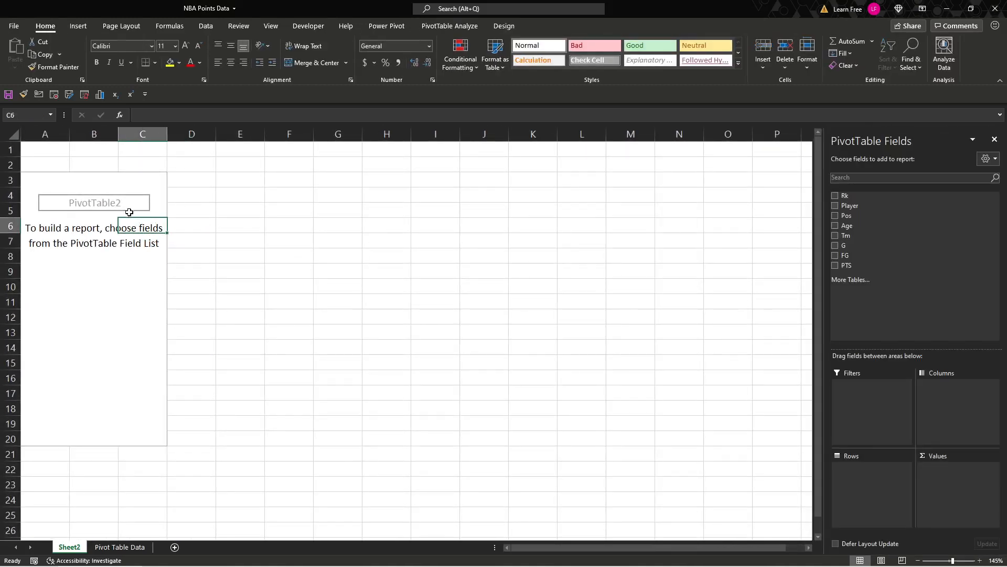
{"action": "mouse_move", "coordinate": [865, 206]}
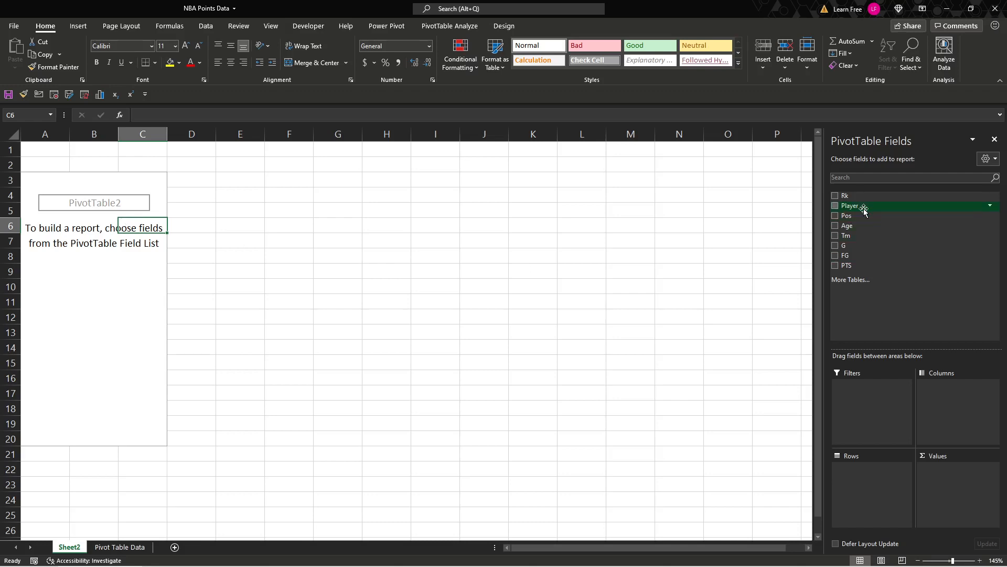
{"action": "mouse_move", "coordinate": [860, 195]}
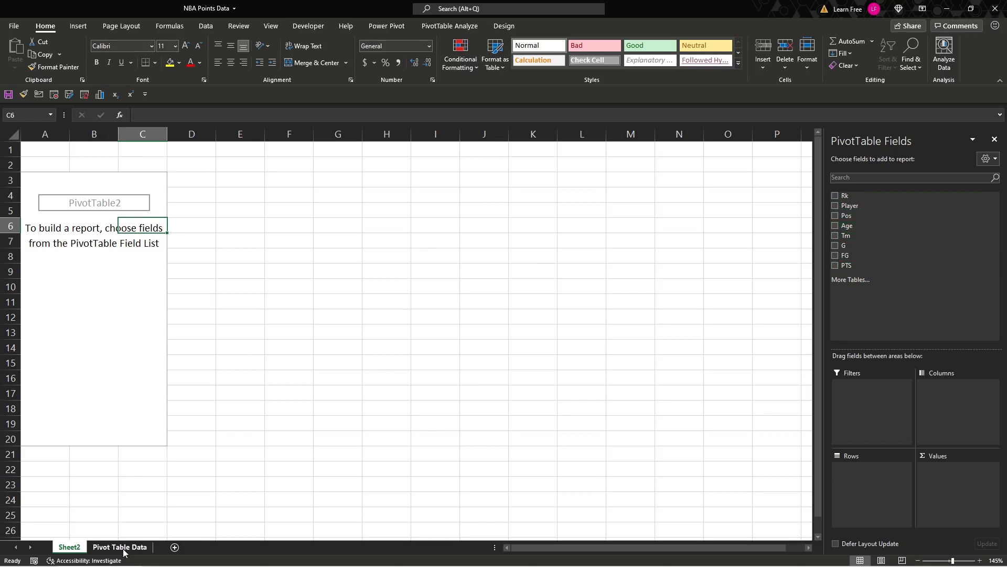
{"action": "left_click", "coordinate": [119, 547]}
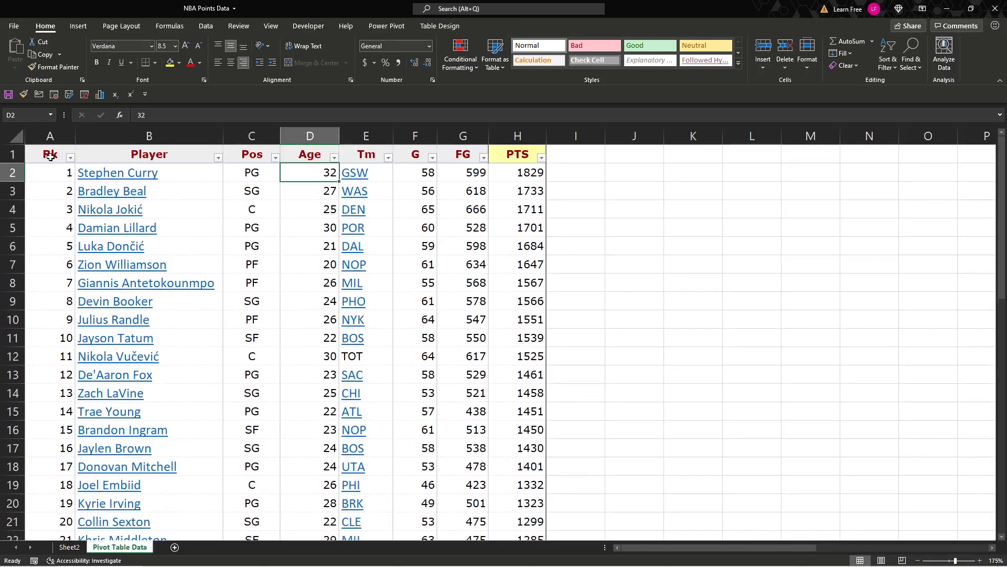
{"action": "left_click", "coordinate": [47, 153]}
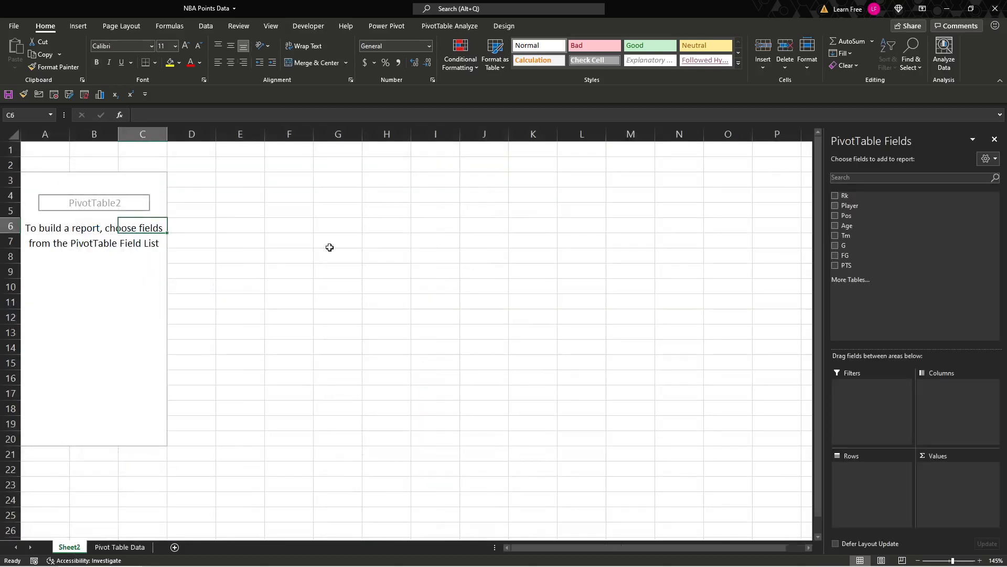
{"action": "mouse_move", "coordinate": [910, 206]}
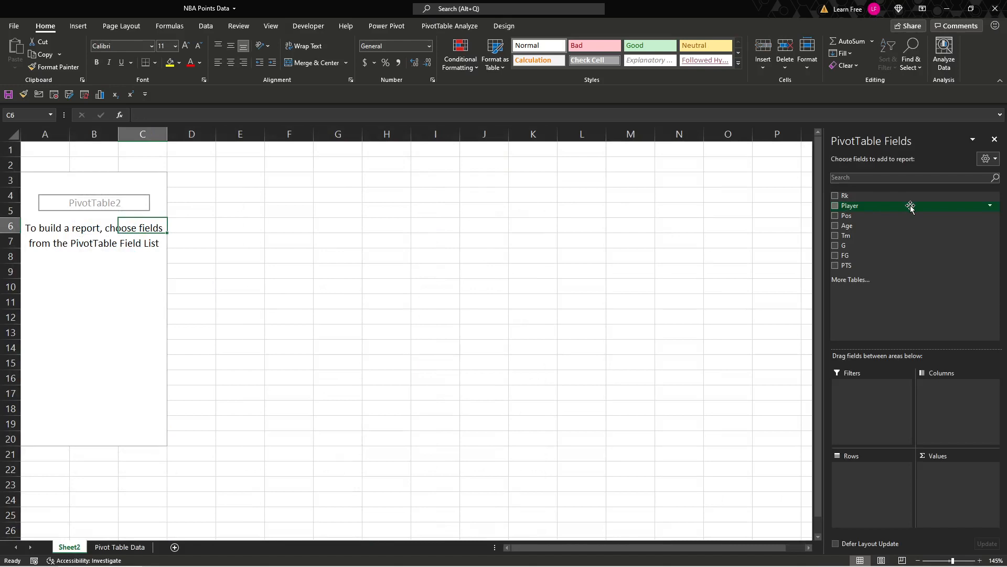
{"action": "mouse_move", "coordinate": [882, 195]}
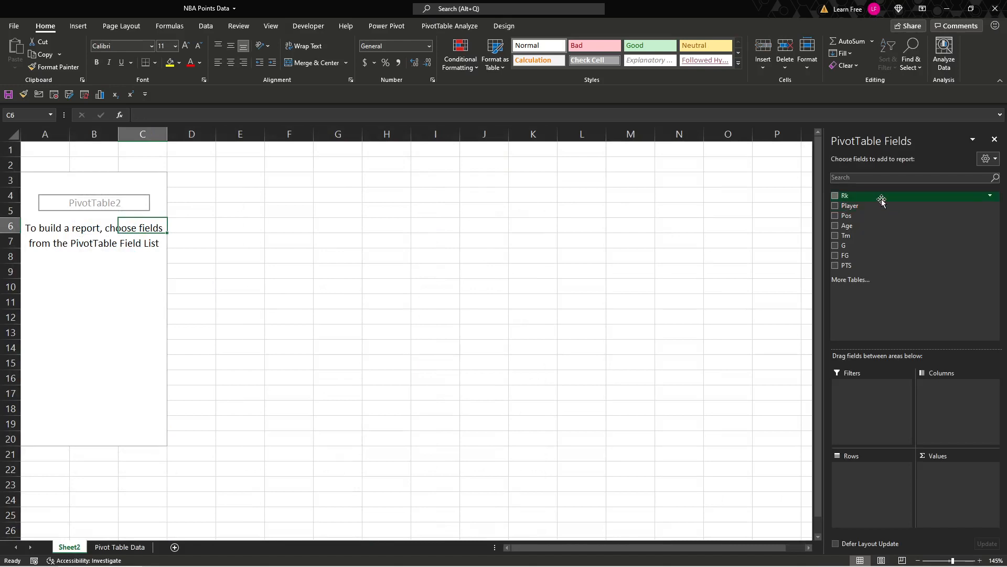
{"action": "mouse_move", "coordinate": [877, 205]}
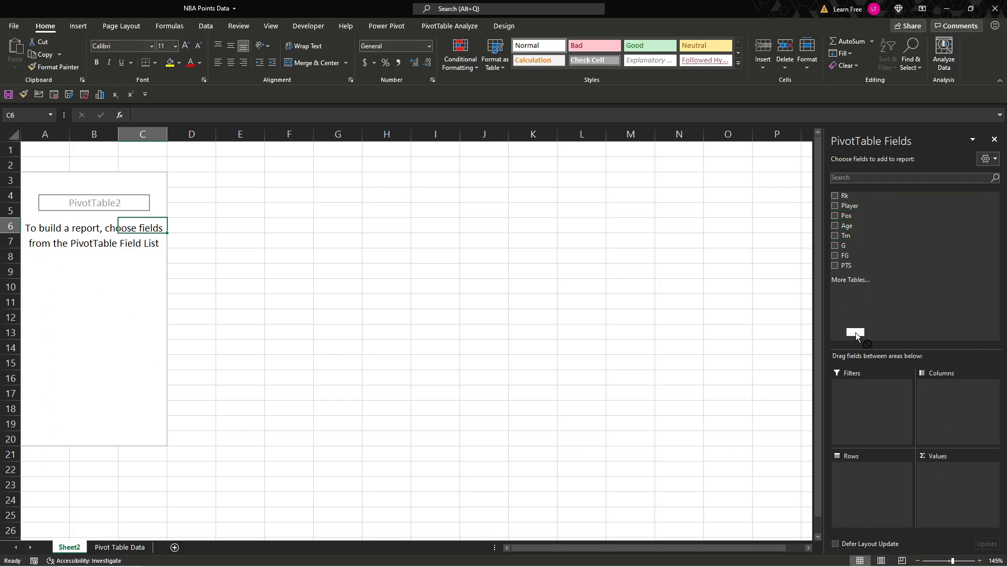
Add the Player field as the pivot table's row labels
{"action": "left_click", "coordinate": [836, 206]}
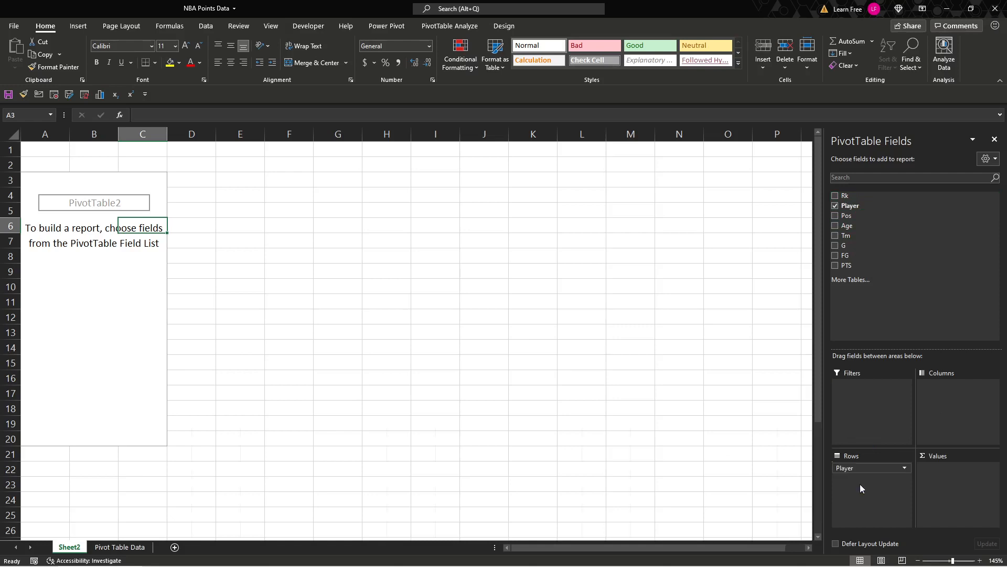
{"action": "left_click", "coordinate": [835, 206]}
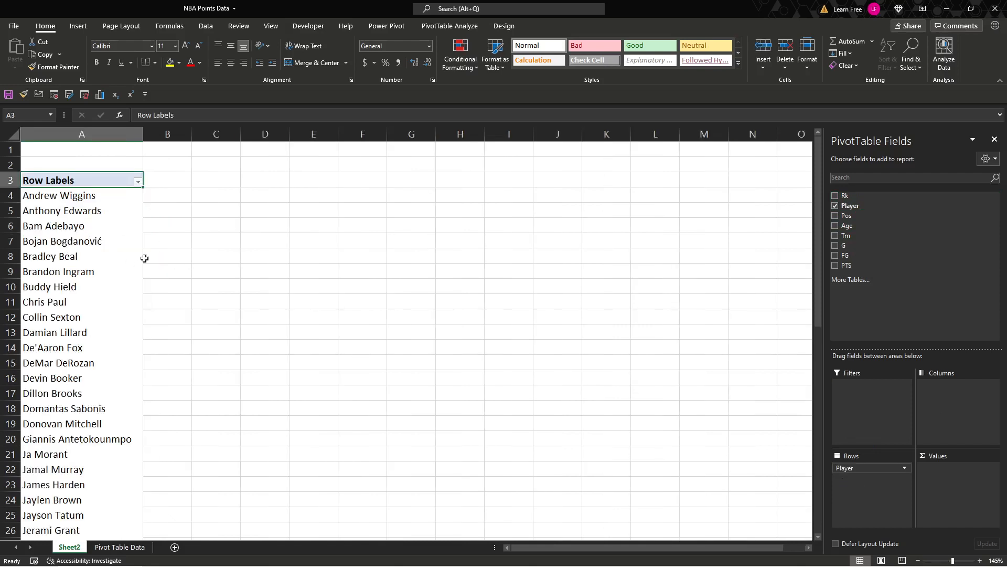
{"action": "mouse_move", "coordinate": [189, 246]}
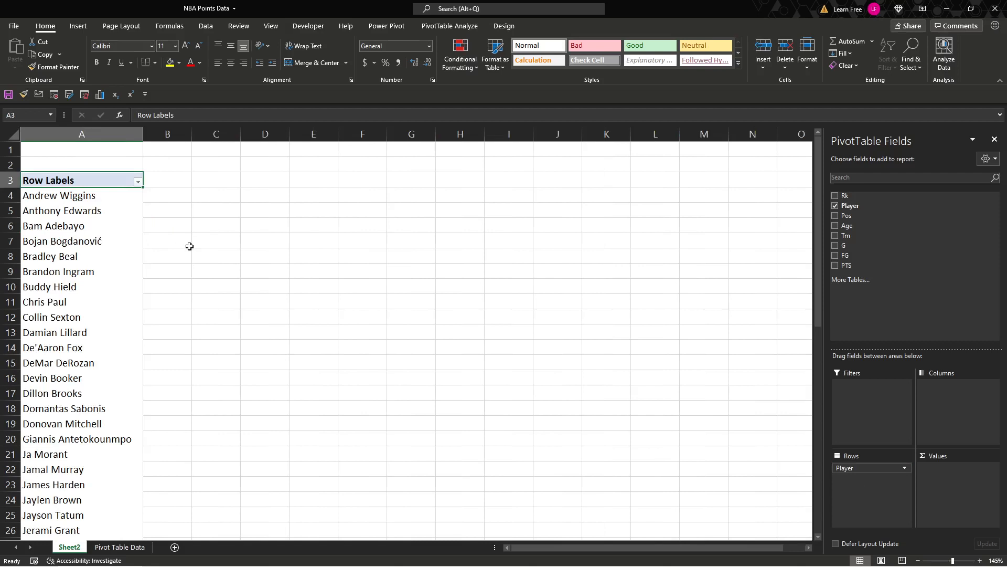
{"action": "mouse_move", "coordinate": [277, 308]}
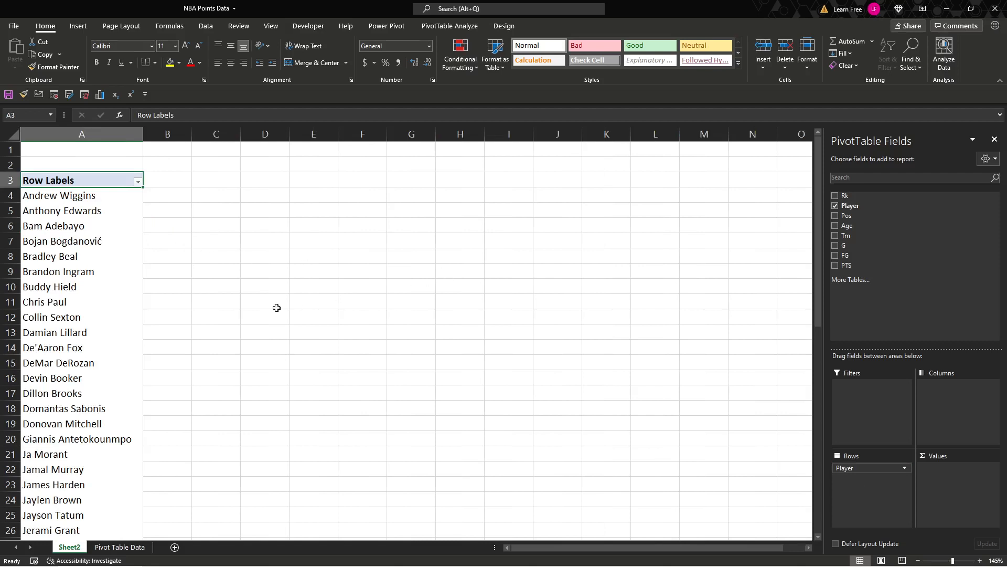
{"action": "mouse_move", "coordinate": [306, 285]}
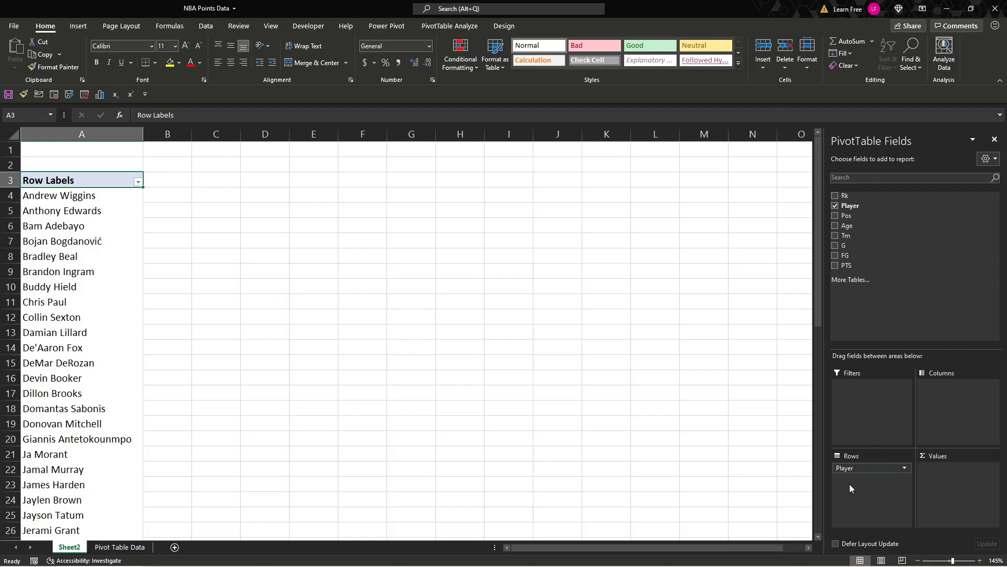
{"action": "mouse_move", "coordinate": [943, 488]}
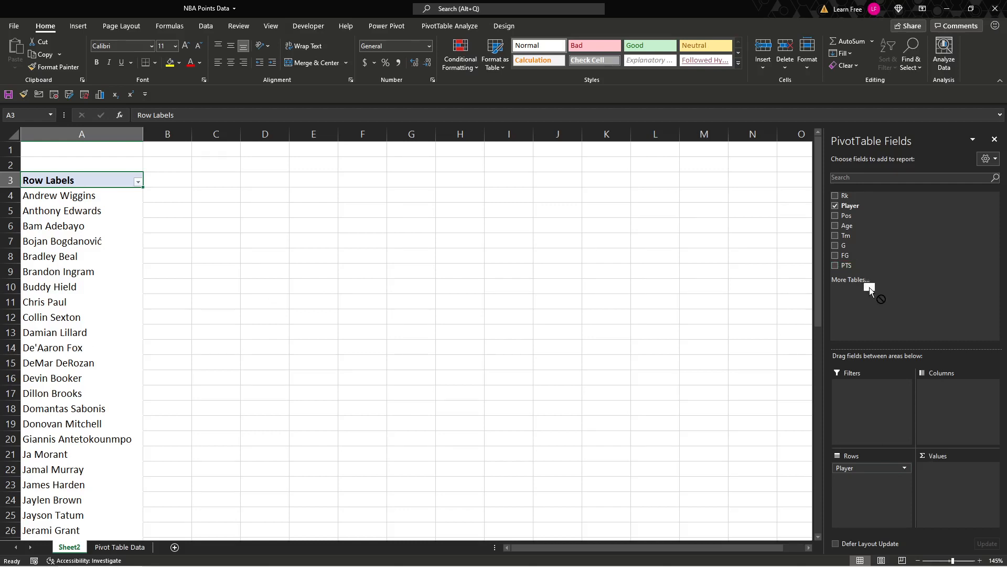
Add PTS to Values so each player shows a Sum of PTS total
{"action": "left_click", "coordinate": [836, 264]}
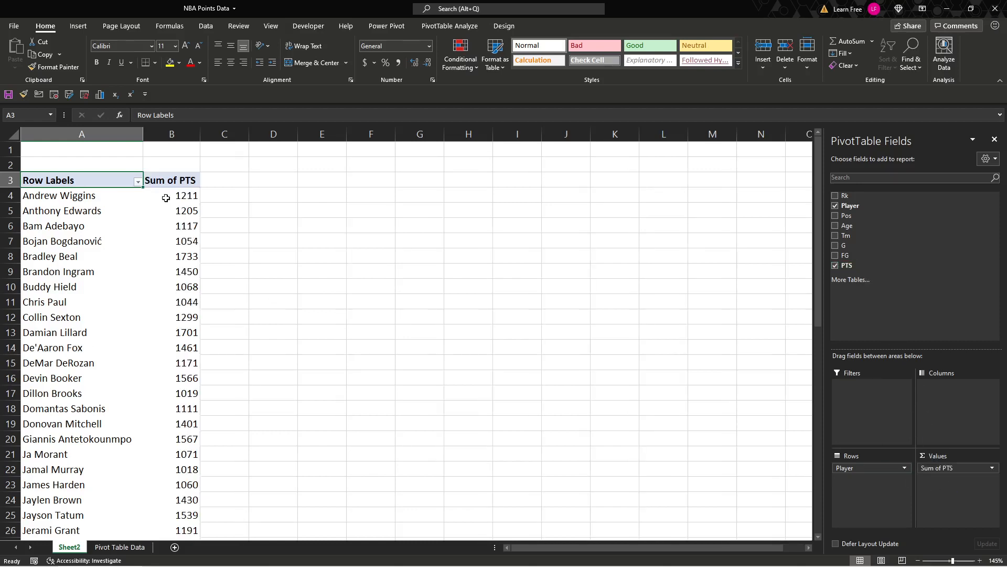
{"action": "mouse_move", "coordinate": [567, 298]}
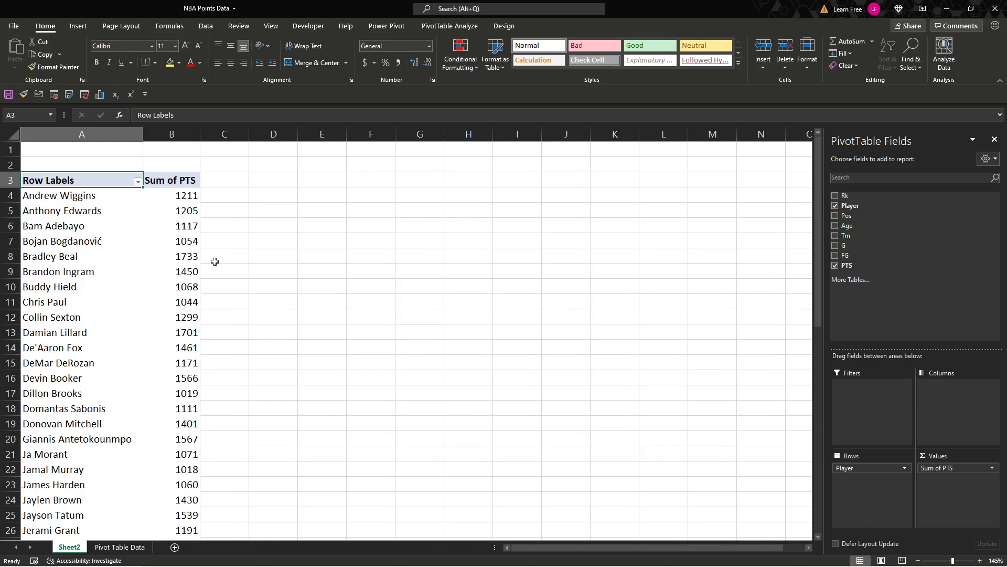
{"action": "mouse_move", "coordinate": [862, 225]}
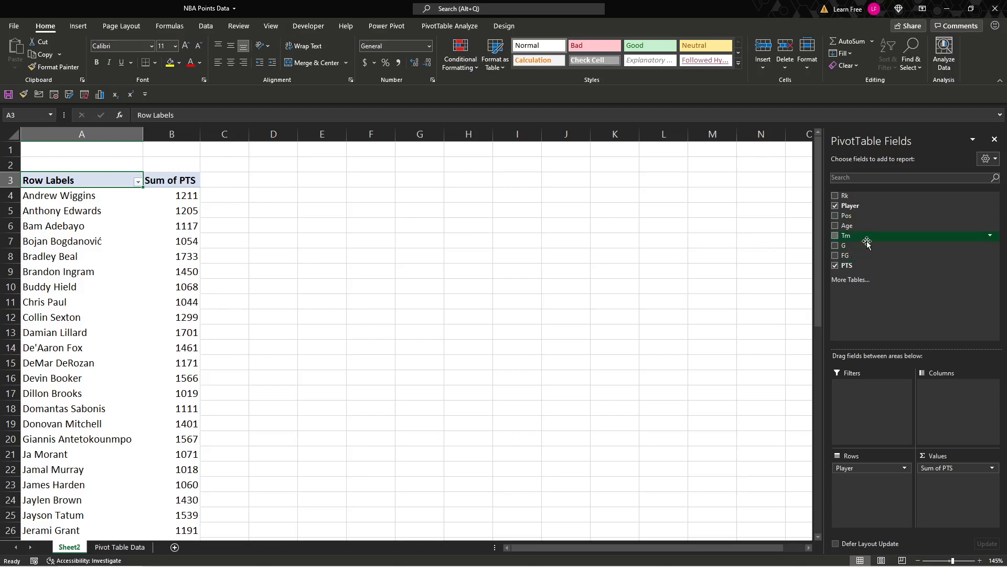
{"action": "mouse_move", "coordinate": [864, 224]}
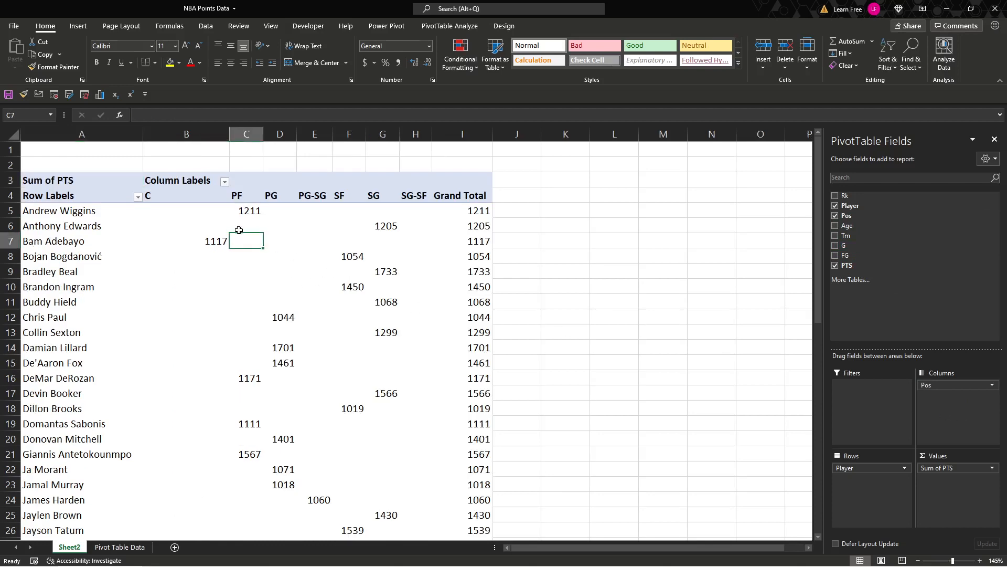
Spread positions across columns and bring up the Row Labels player filter list
{"action": "left_click", "coordinate": [246, 225]}
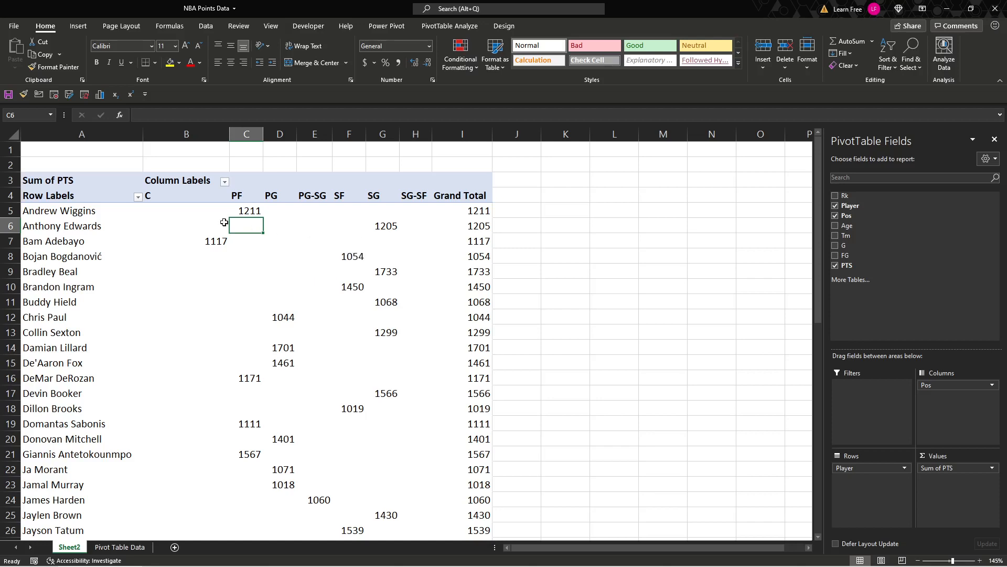
{"action": "mouse_move", "coordinate": [375, 232]}
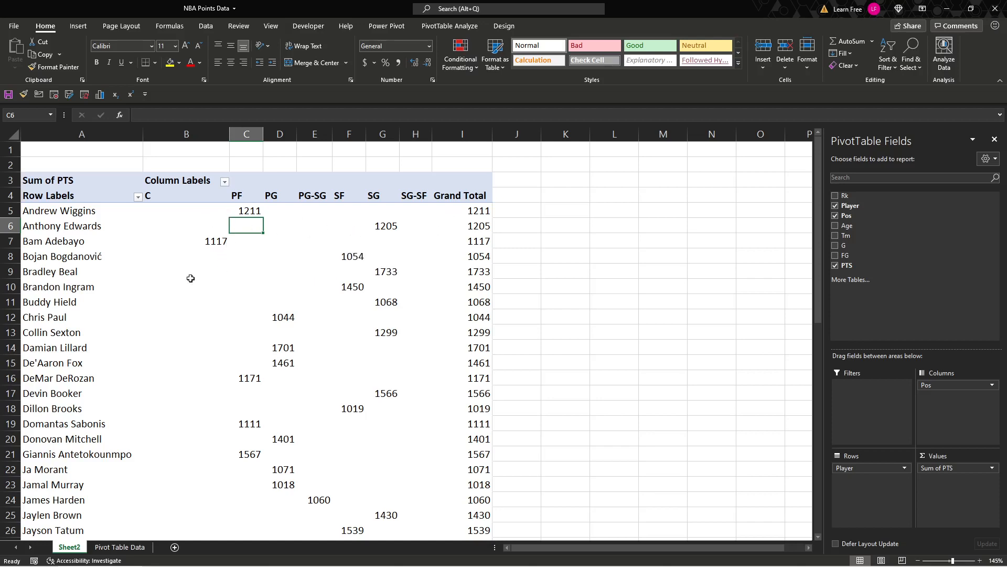
{"action": "mouse_move", "coordinate": [142, 212]}
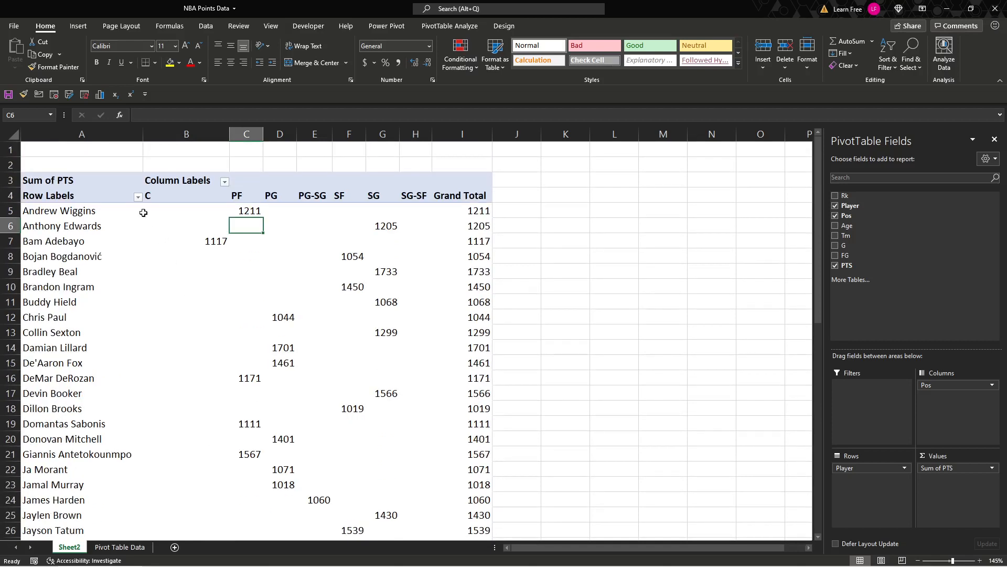
{"action": "left_click", "coordinate": [137, 197]}
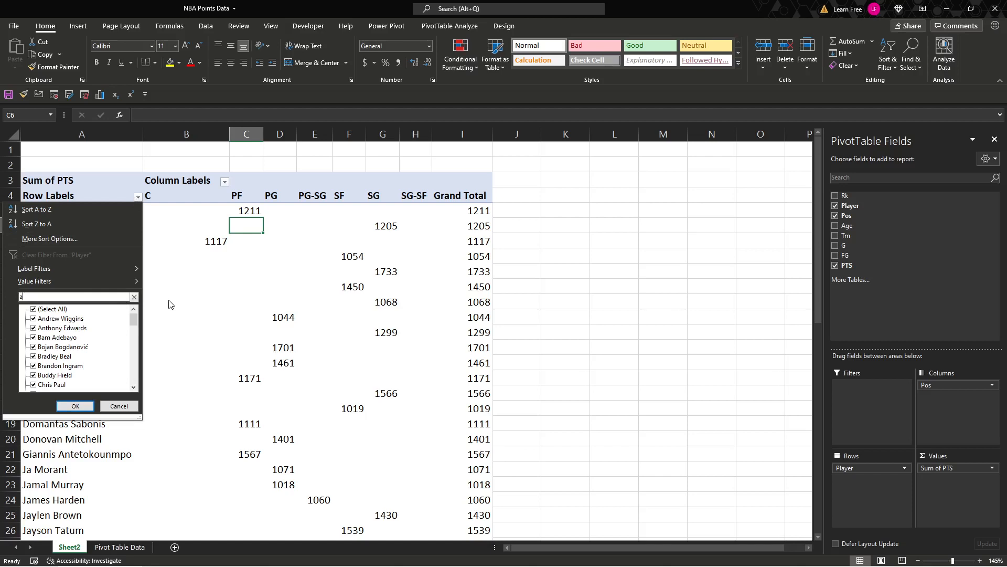
Filter the Column Labels to C, then to PF only, leaving nine PF players totaling 11499
{"action": "left_click", "coordinate": [75, 406]}
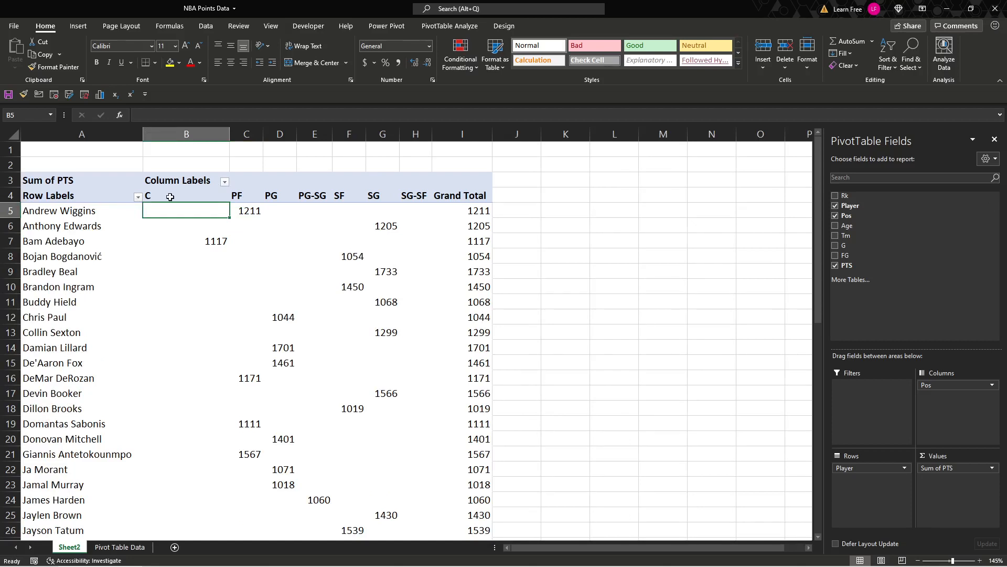
{"action": "left_click", "coordinate": [225, 180]}
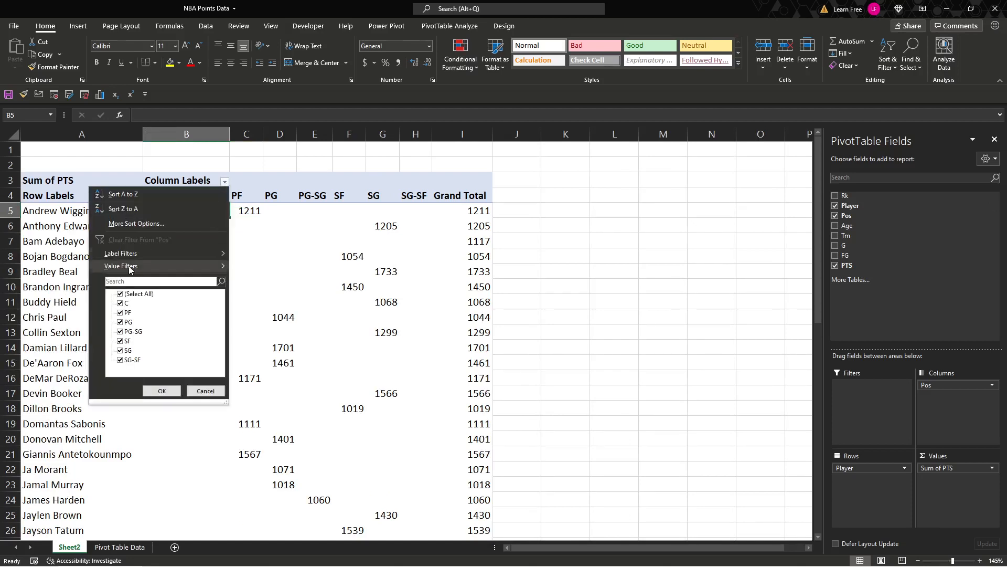
{"action": "left_click", "coordinate": [119, 294]}
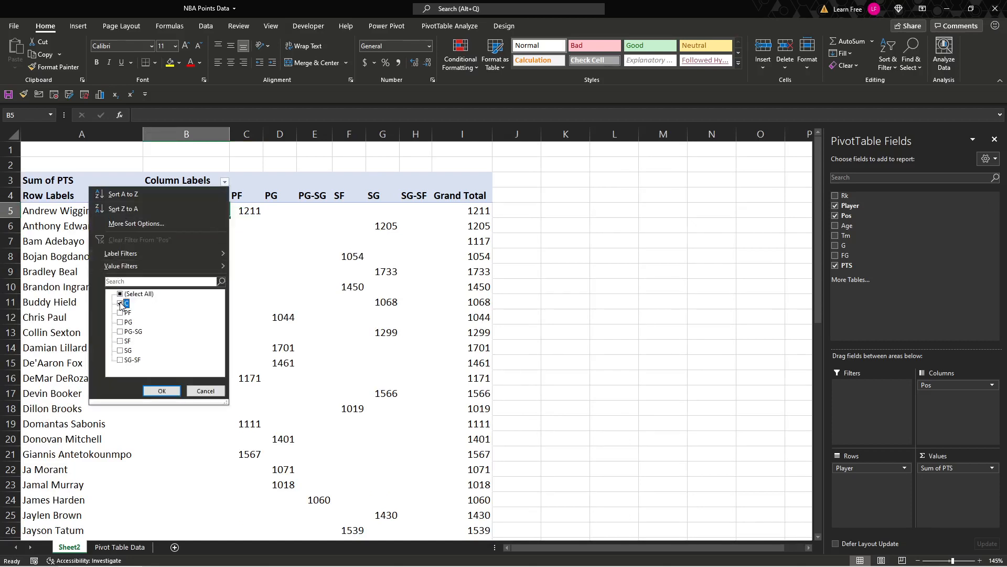
{"action": "left_click", "coordinate": [161, 390]}
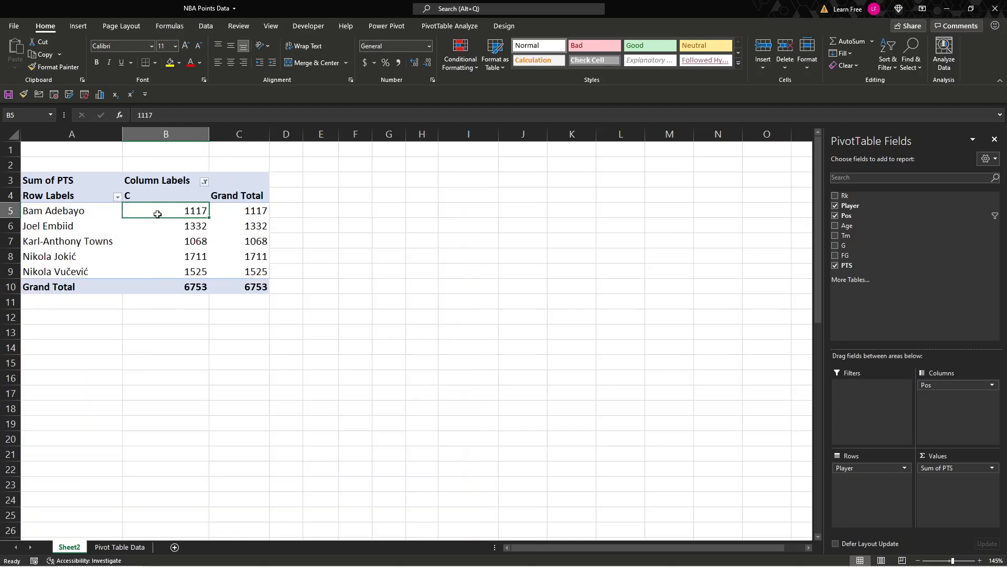
{"action": "left_click", "coordinate": [203, 181]}
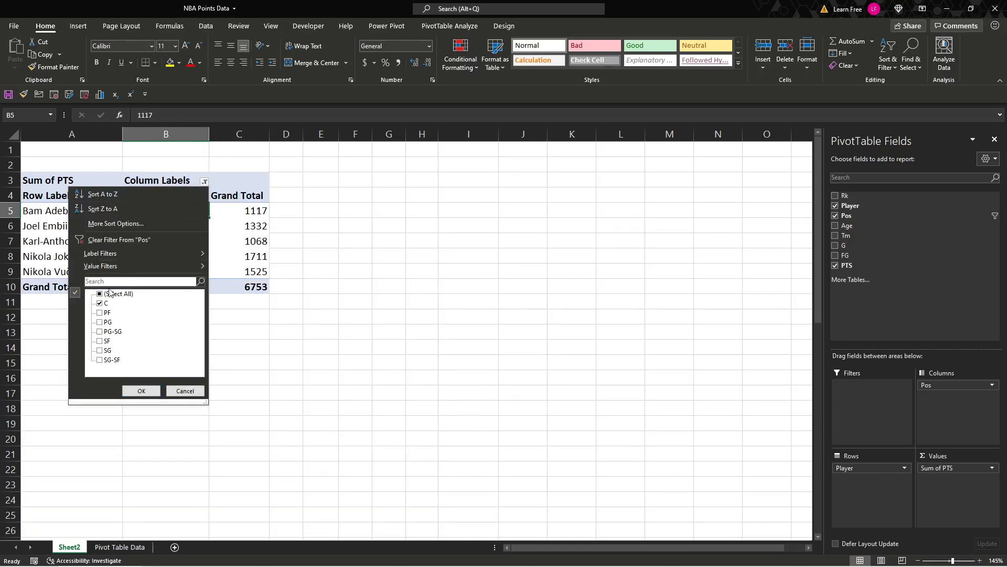
{"action": "left_click", "coordinate": [140, 391]}
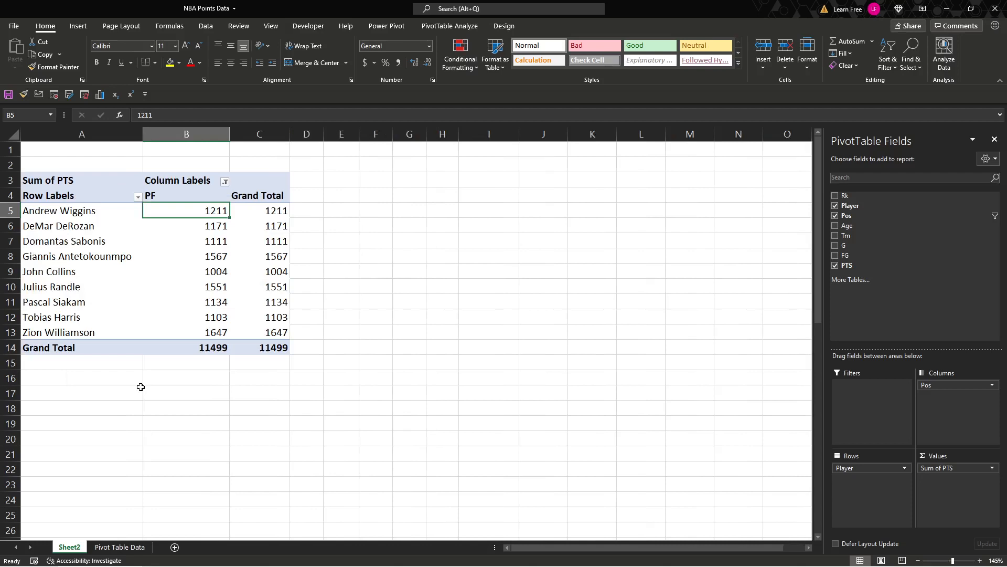
{"action": "mouse_move", "coordinate": [189, 275]}
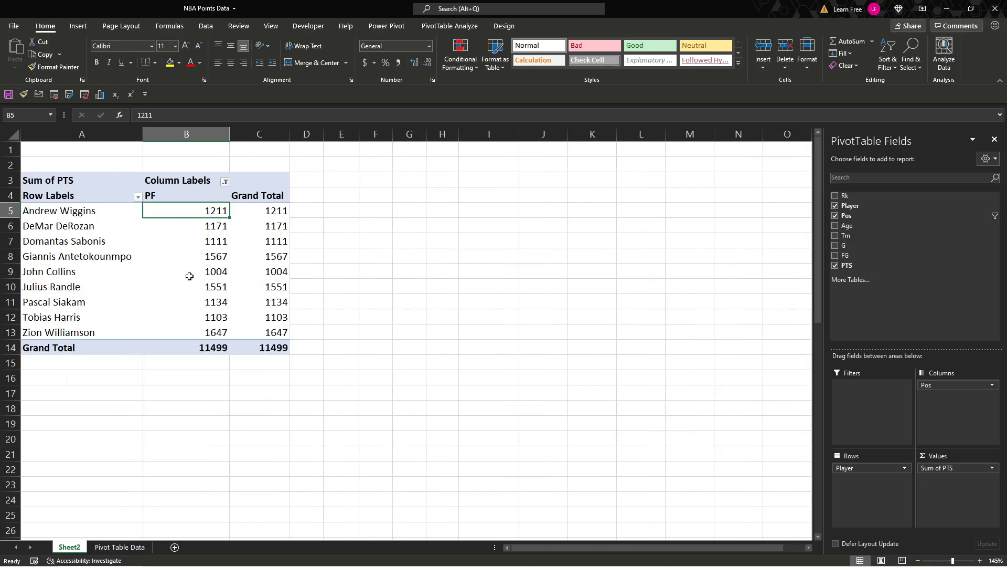
{"action": "mouse_move", "coordinate": [242, 260]}
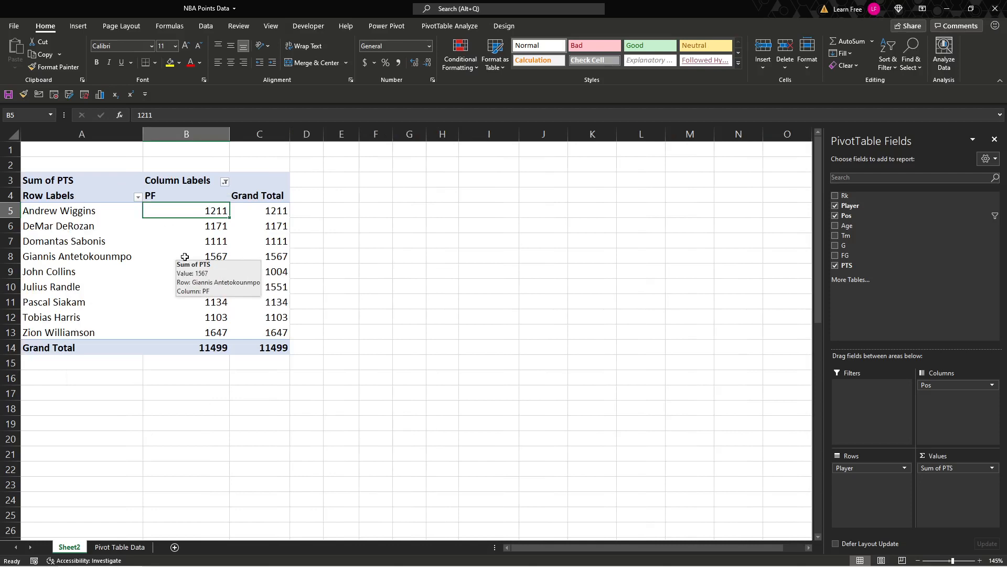
{"action": "mouse_move", "coordinate": [131, 105]}
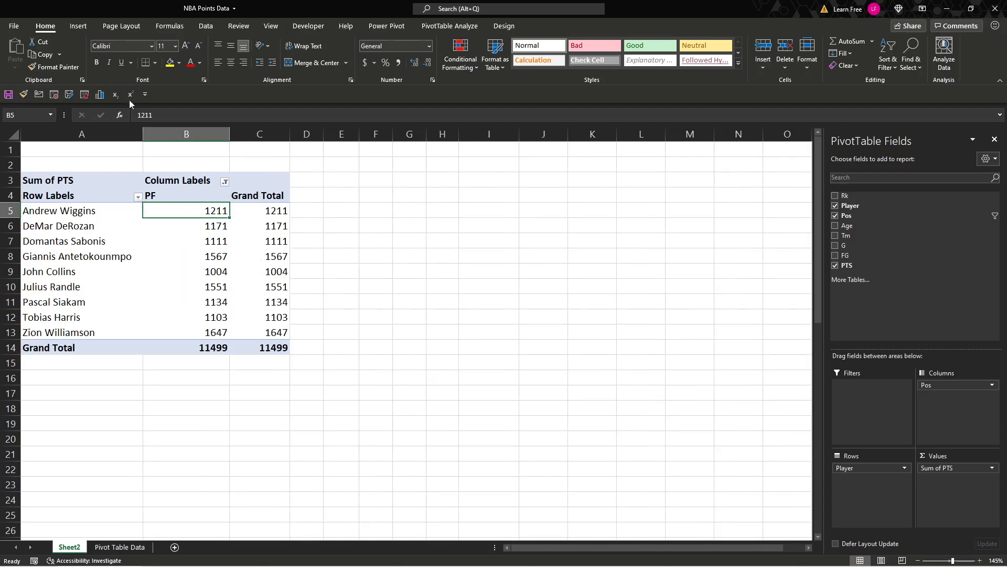
Browse the Insert and PivotTable Analyze ribbons for chart tools
{"action": "left_click", "coordinate": [77, 25]}
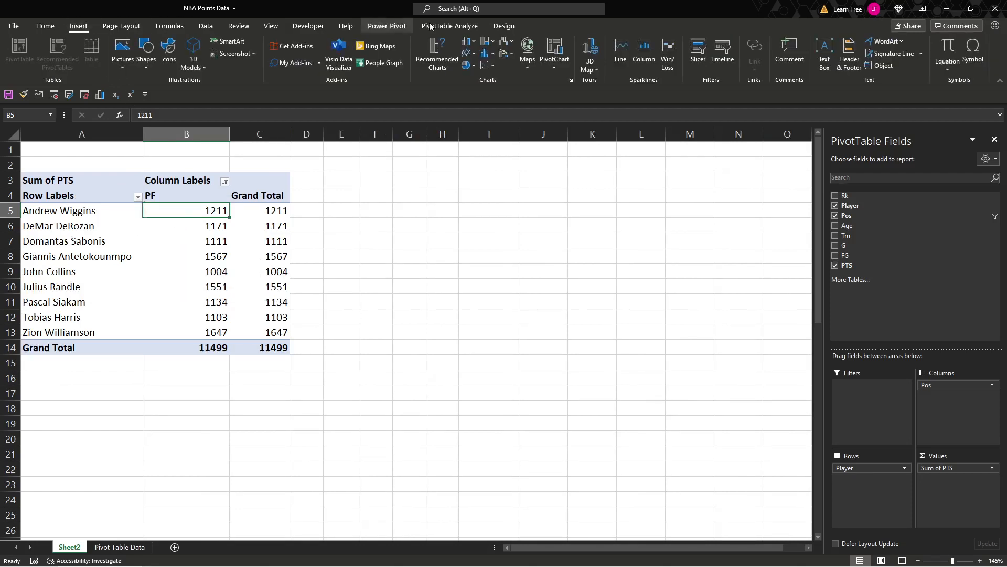
{"action": "left_click", "coordinate": [450, 25]}
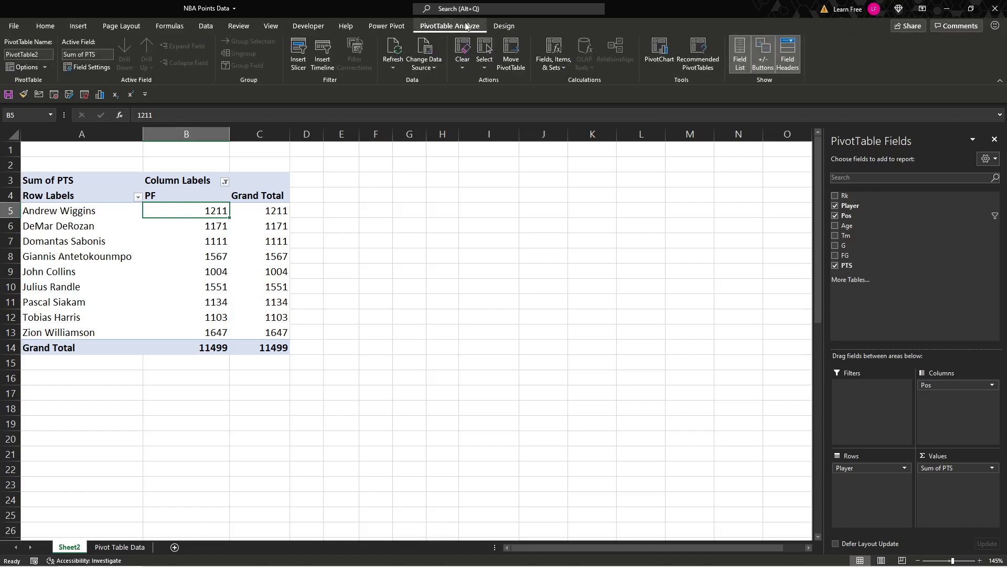
{"action": "mouse_move", "coordinate": [659, 48]}
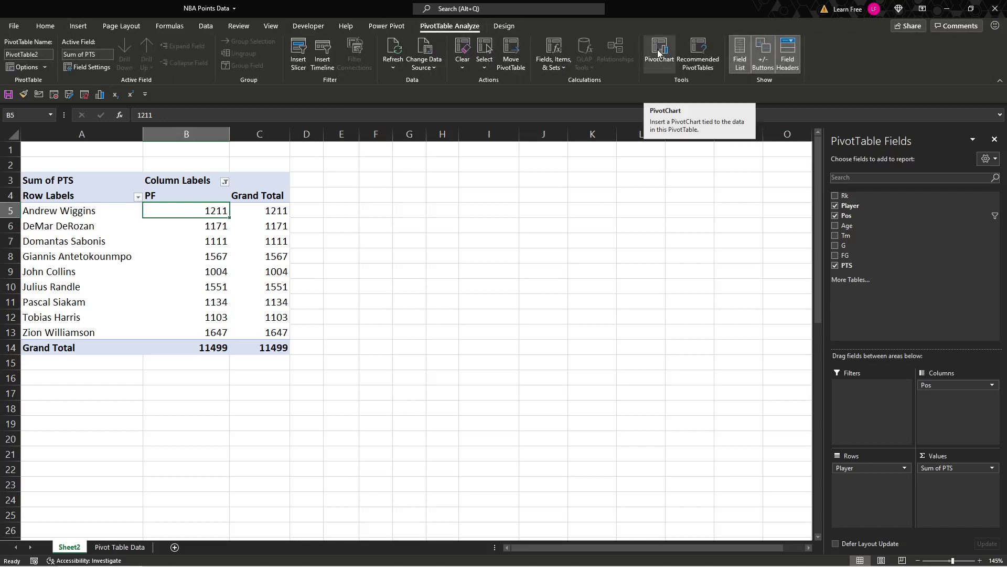
Insert a Clustered Column PivotChart of PF points after previewing Line and Bar types
{"action": "left_click", "coordinate": [659, 47]}
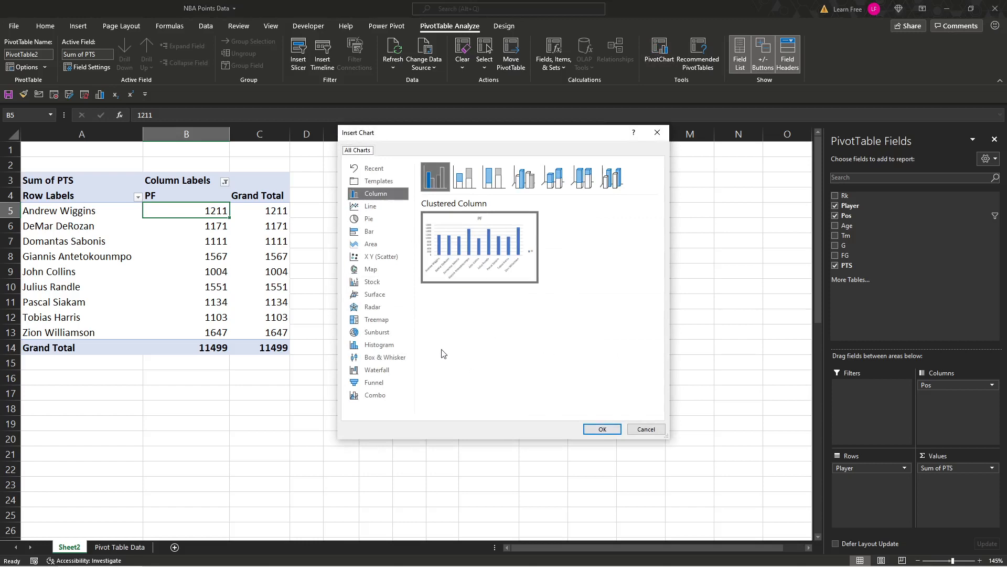
{"action": "mouse_move", "coordinate": [470, 355]}
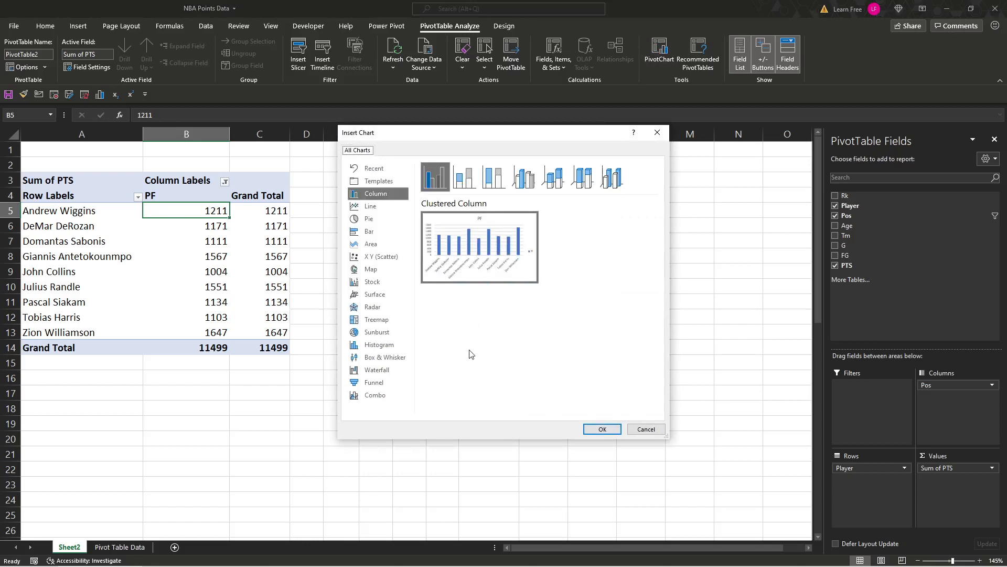
{"action": "left_click", "coordinate": [370, 206]}
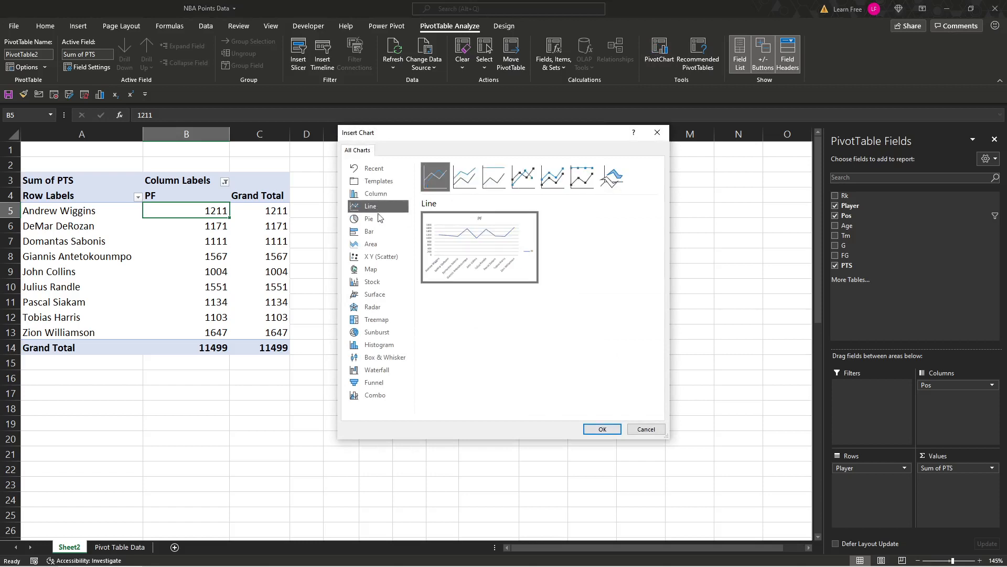
{"action": "left_click", "coordinate": [370, 231]}
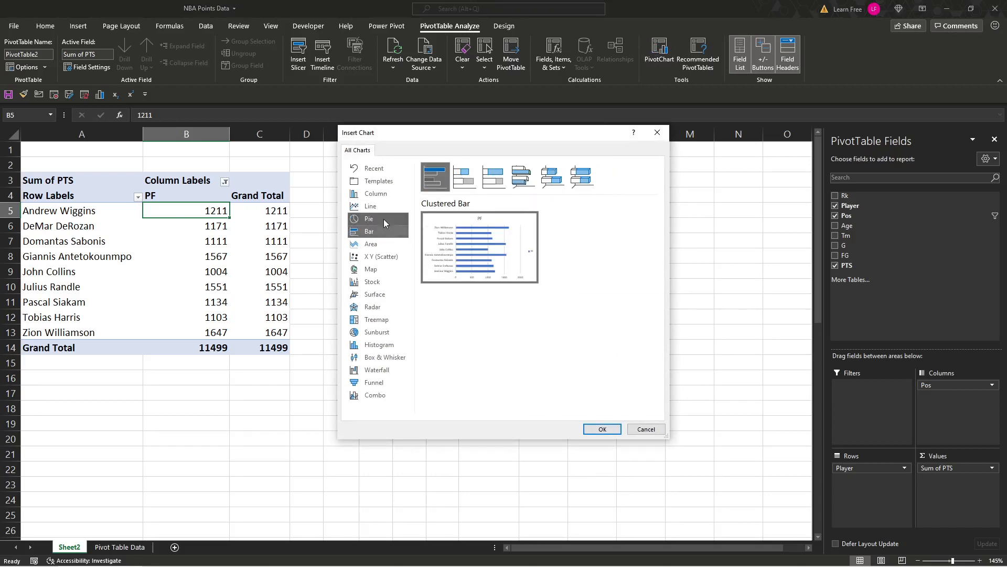
{"action": "left_click", "coordinate": [376, 194]}
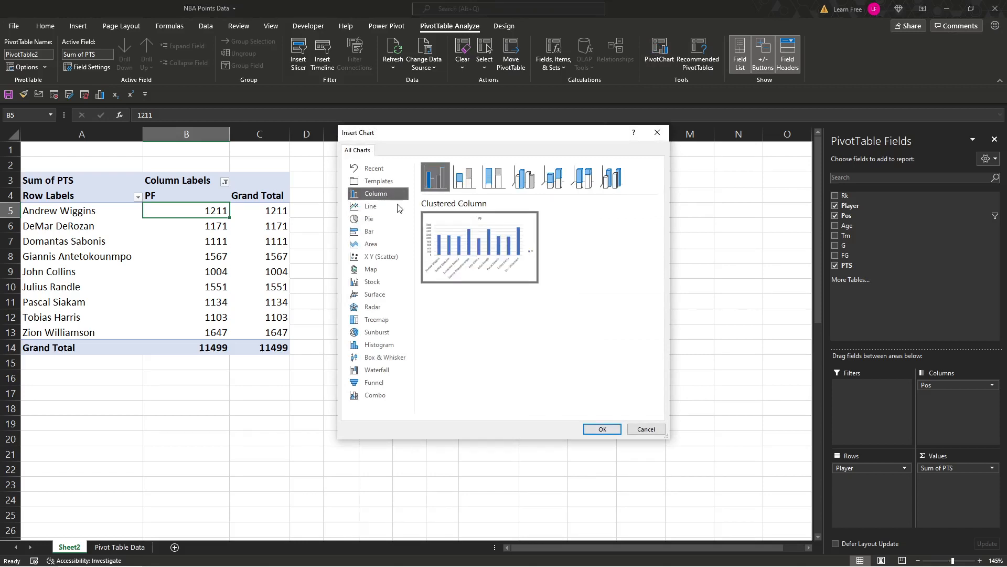
{"action": "left_click", "coordinate": [602, 428]}
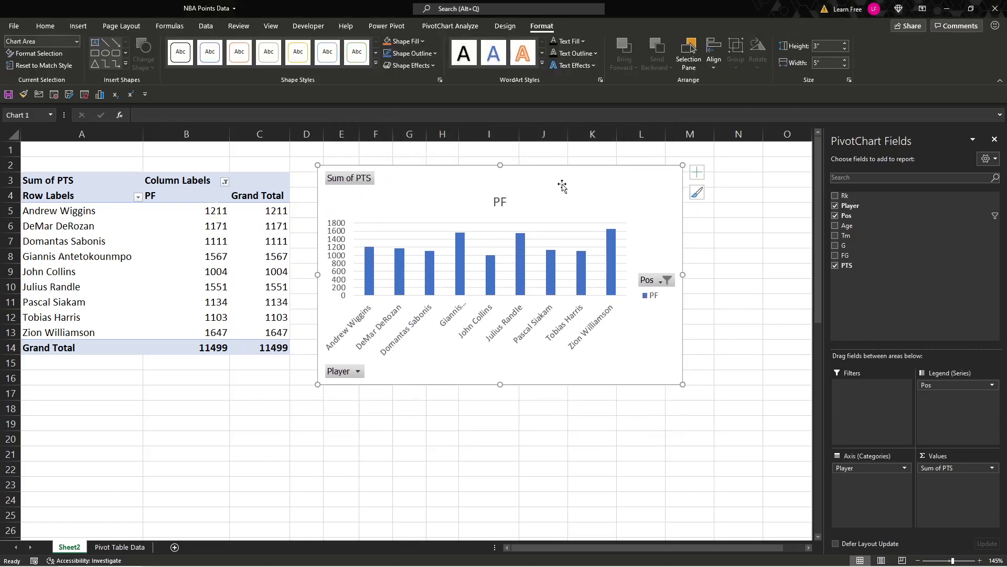
Give the chart a dark style and add data labels above each column
{"action": "left_click", "coordinate": [504, 25]}
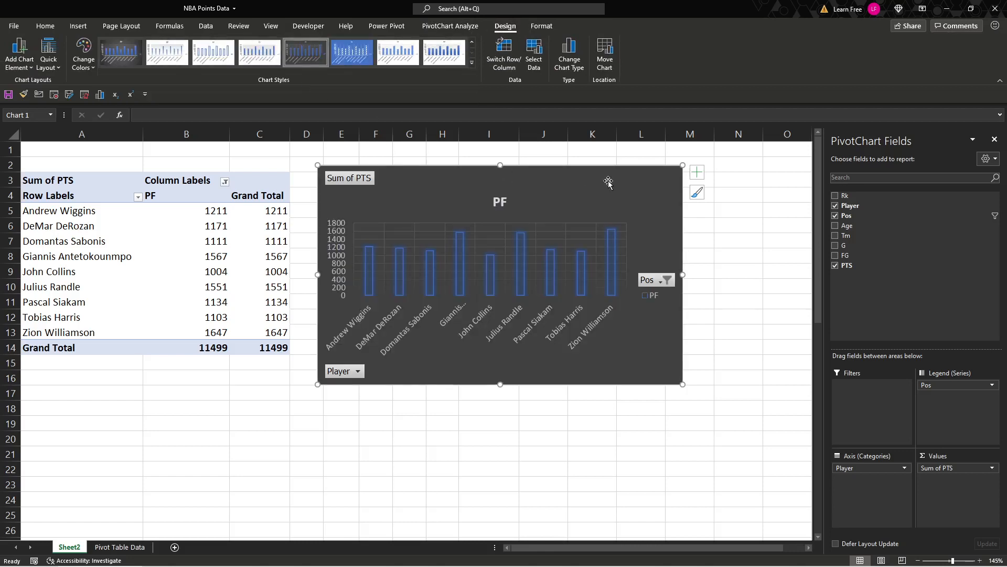
{"action": "mouse_move", "coordinate": [608, 246]}
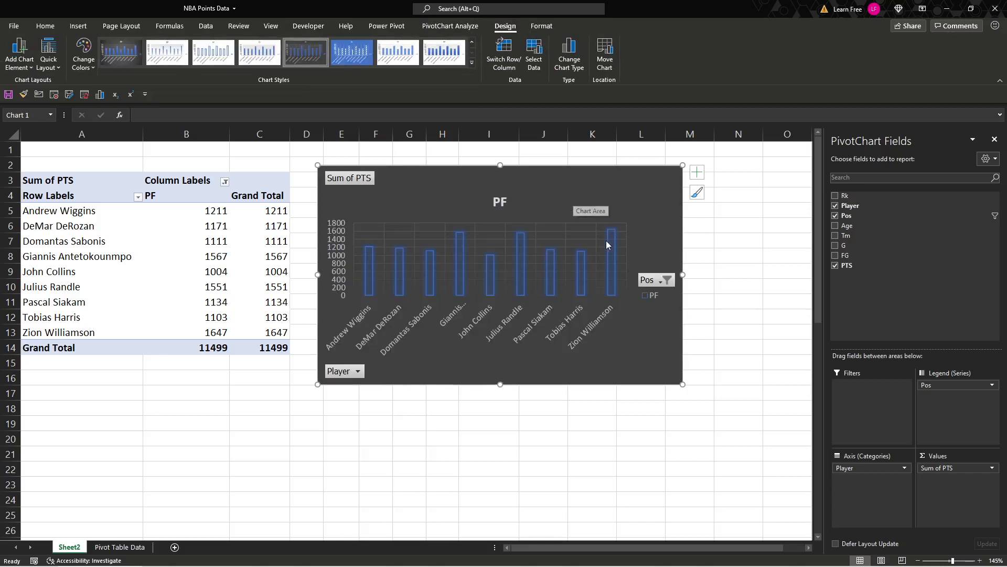
{"action": "right_click", "coordinate": [607, 245]}
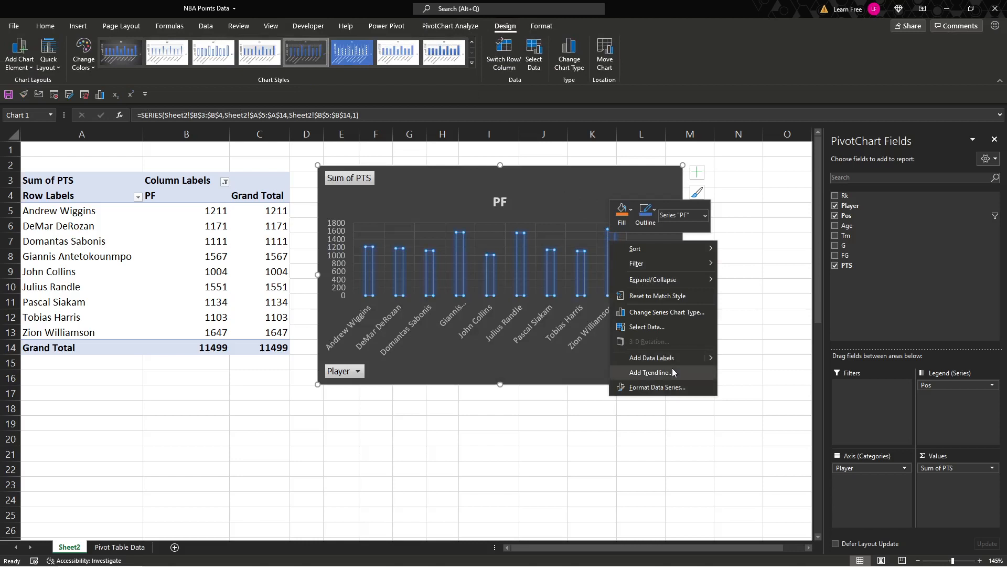
{"action": "left_click", "coordinate": [652, 356]}
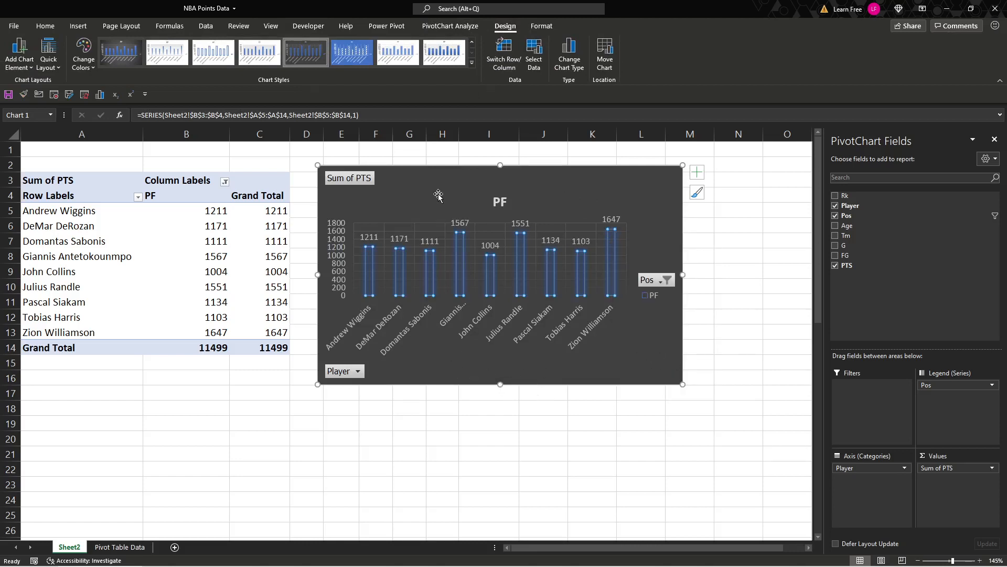
{"action": "mouse_move", "coordinate": [109, 209]}
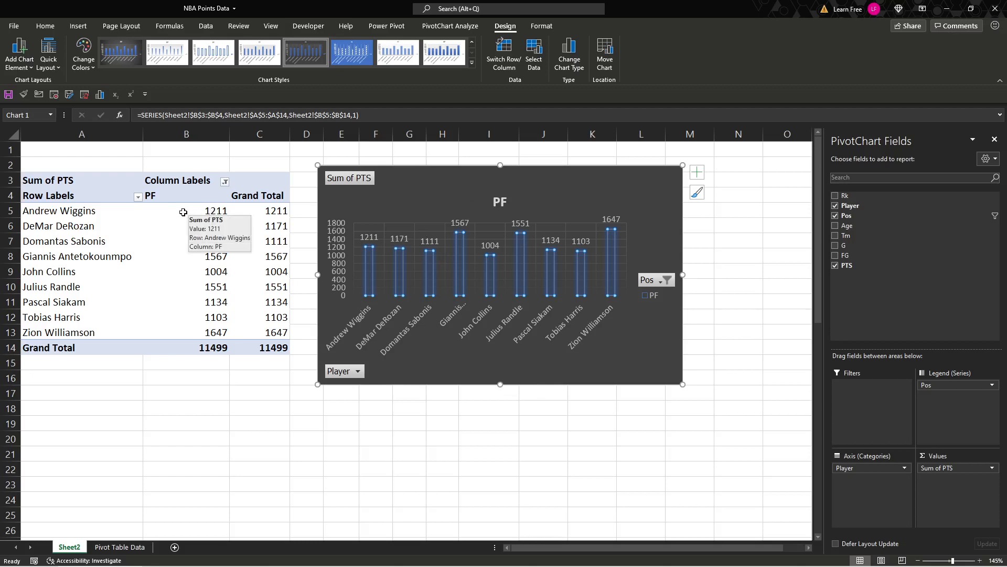
Sort the PF players' points largest to smallest in the table and chart
{"action": "left_click", "coordinate": [187, 209]}
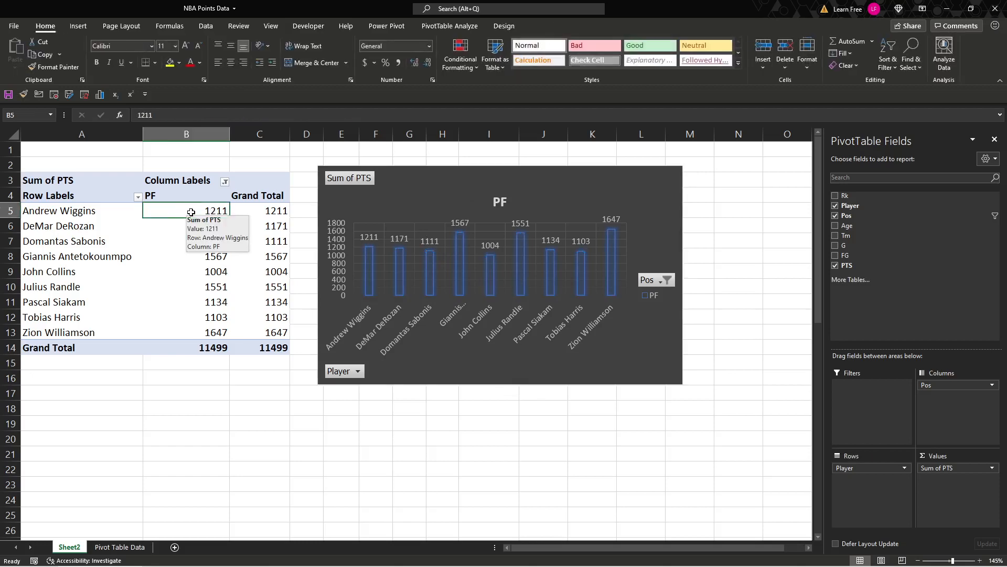
{"action": "right_click", "coordinate": [191, 209]}
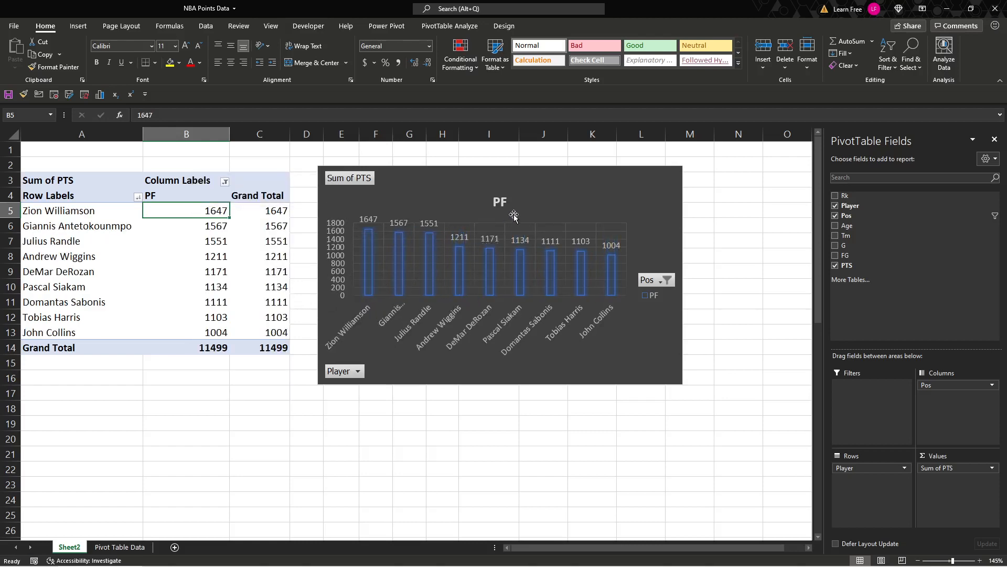
Filter the pivot to PG instead of PF (17,510 points) and add points data labels to the chart bars
{"action": "left_click", "coordinate": [225, 181]}
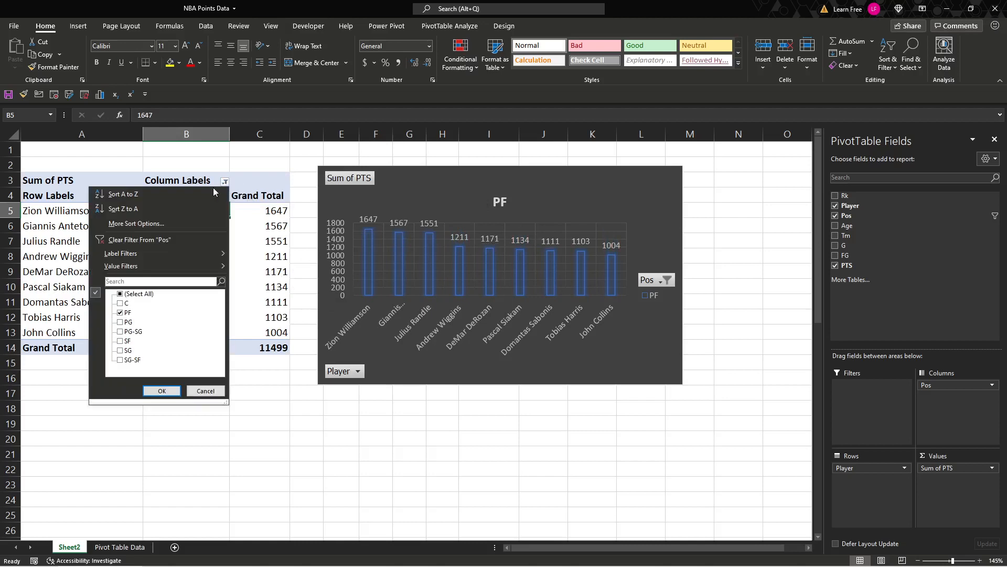
{"action": "left_click", "coordinate": [120, 322]}
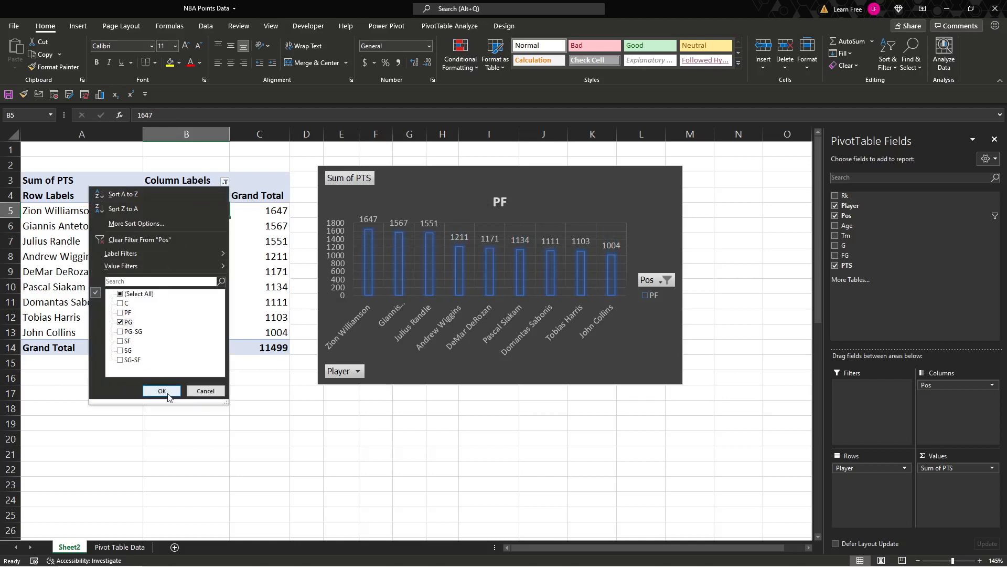
{"action": "left_click", "coordinate": [161, 390]}
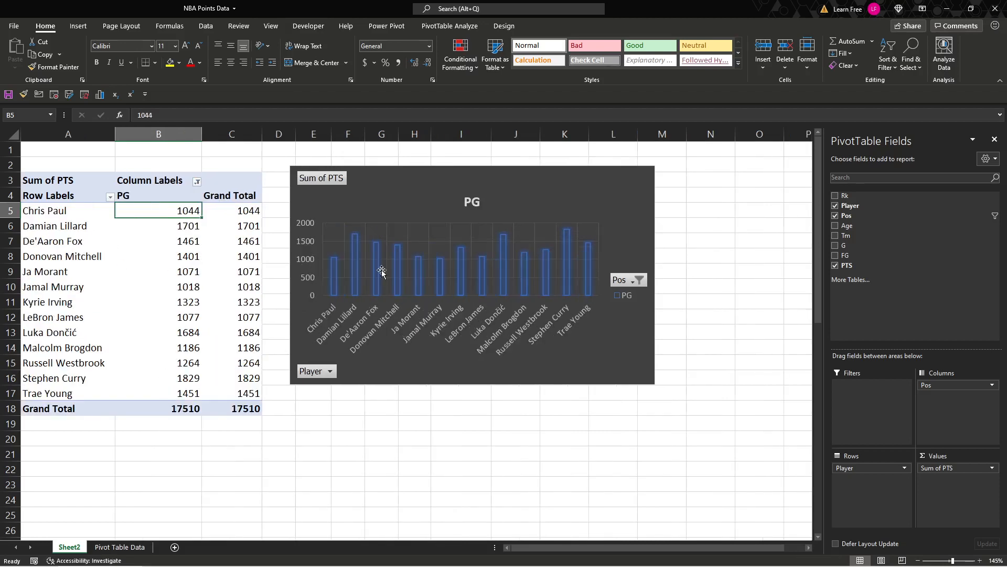
{"action": "right_click", "coordinate": [382, 273]}
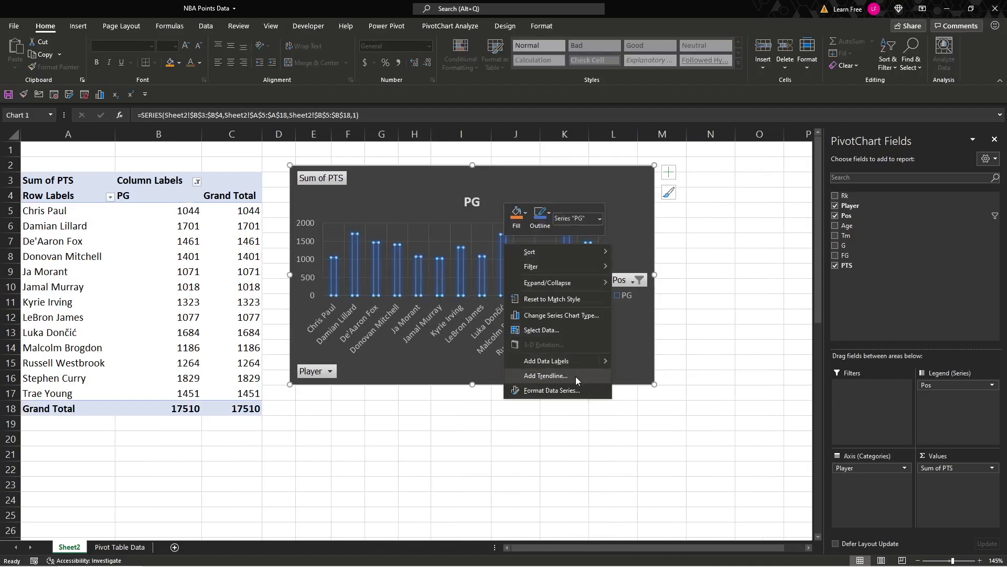
{"action": "left_click", "coordinate": [546, 361]}
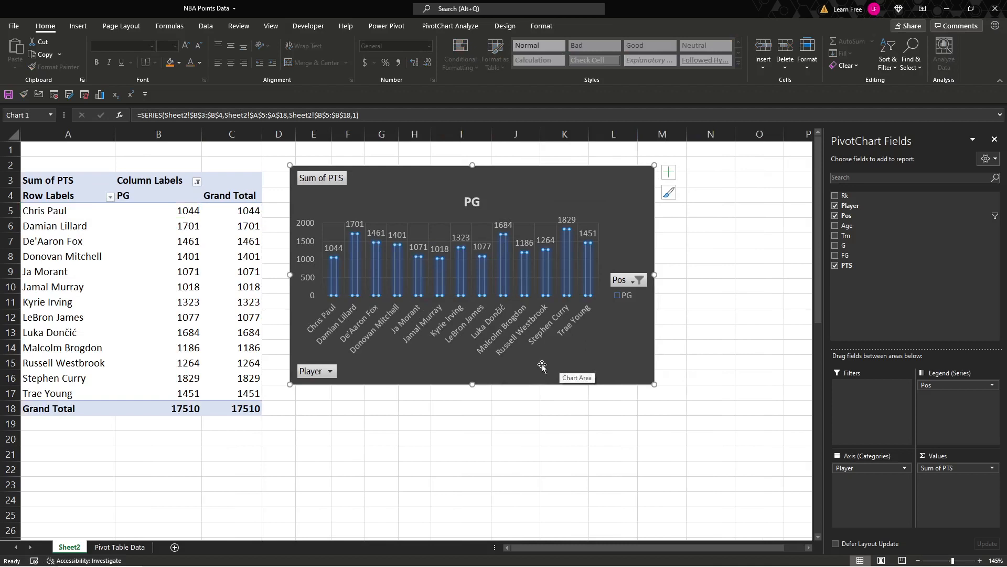
{"action": "mouse_move", "coordinate": [77, 212]}
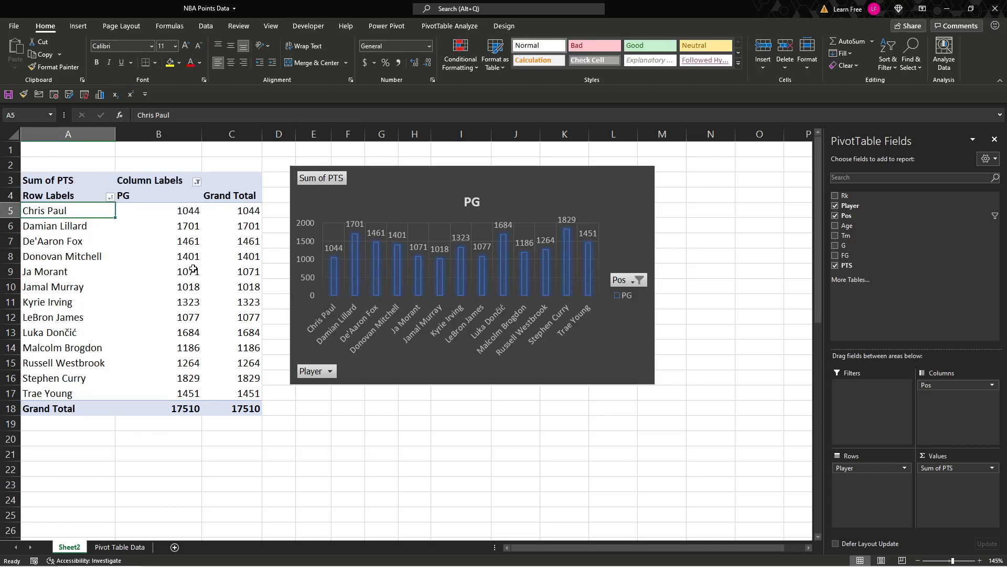
{"action": "mouse_move", "coordinate": [130, 235]}
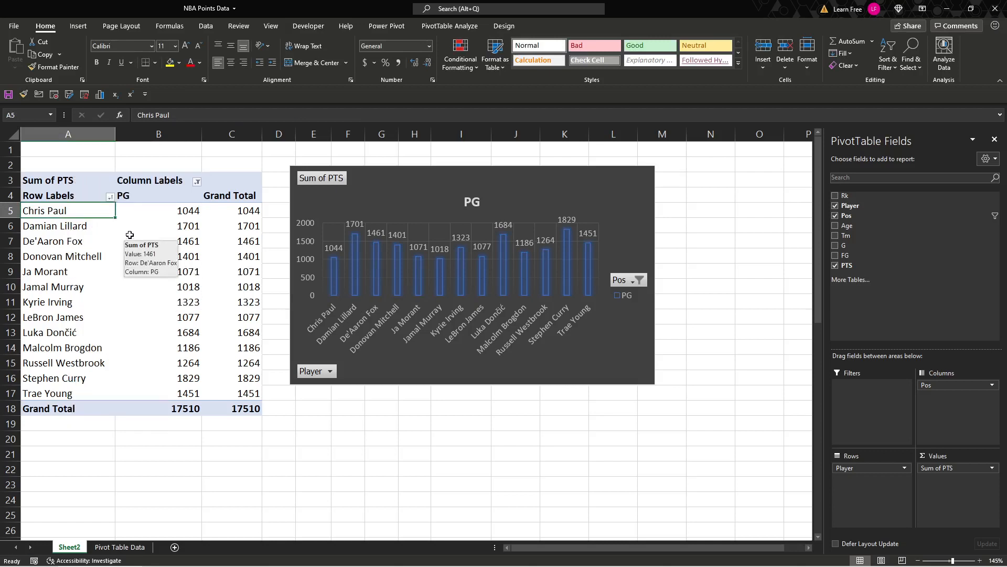
{"action": "mouse_move", "coordinate": [81, 368]}
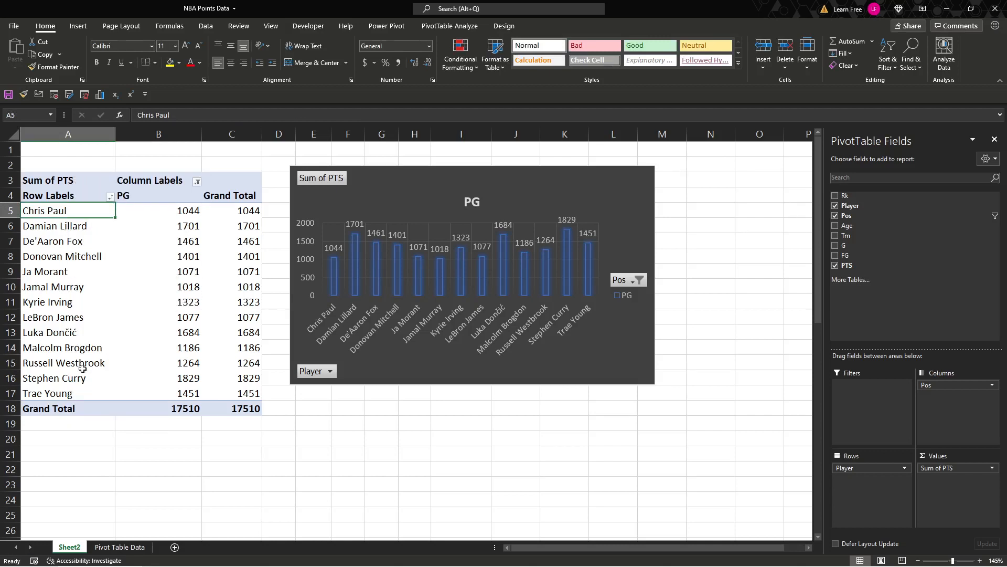
{"action": "mouse_move", "coordinate": [170, 210]}
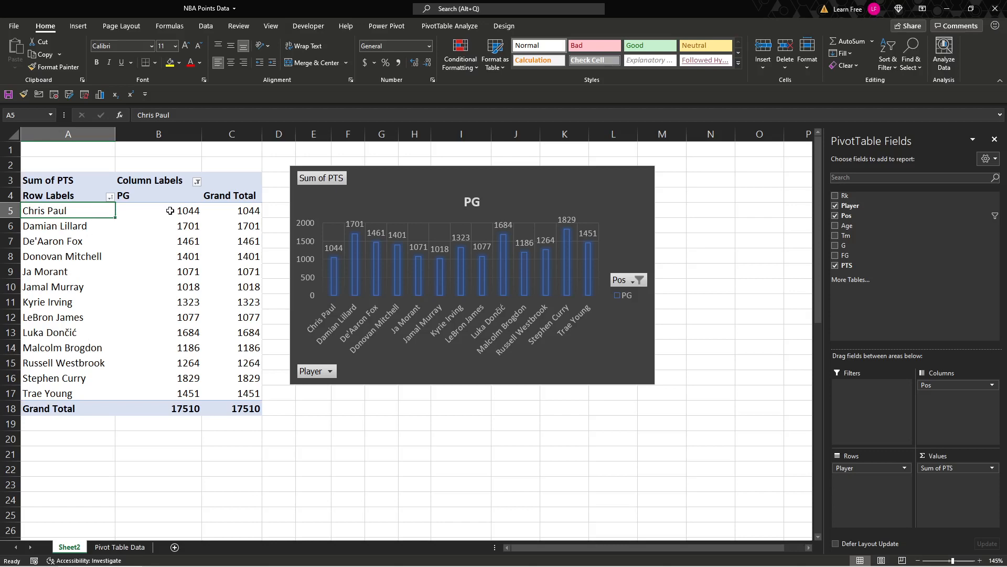
Sort PG players by Sum of PTS largest to smallest, Stephen Curry (1829) first
{"action": "right_click", "coordinate": [159, 210]}
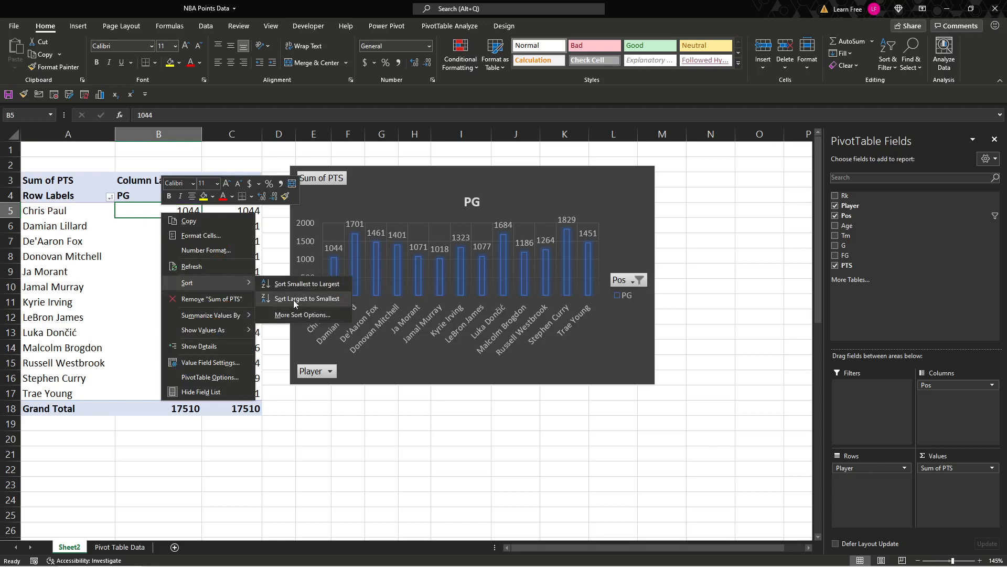
{"action": "left_click", "coordinate": [306, 298]}
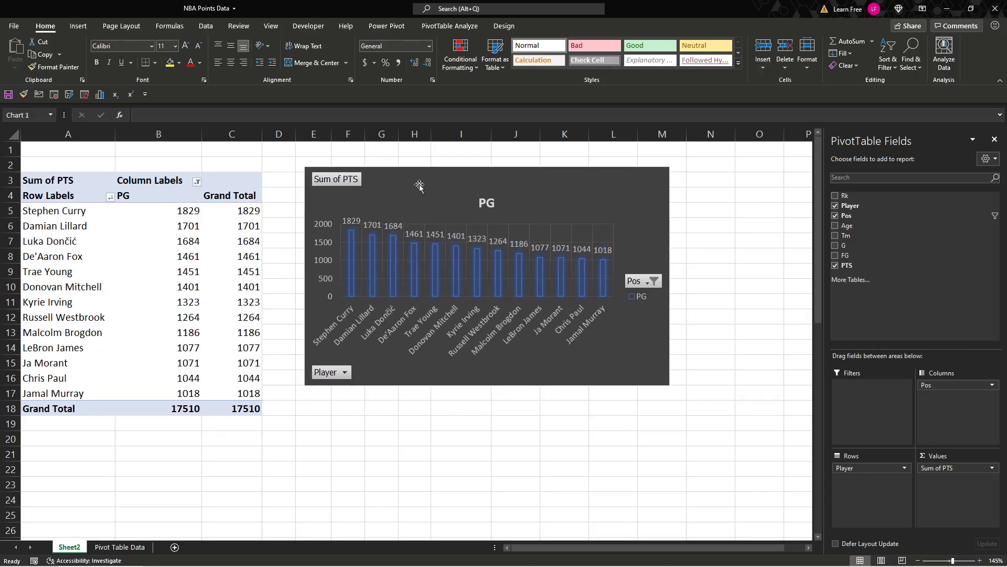
Select the PivotChart to move Pos to Filters and add Tm to the Legend
{"action": "left_click", "coordinate": [541, 183]}
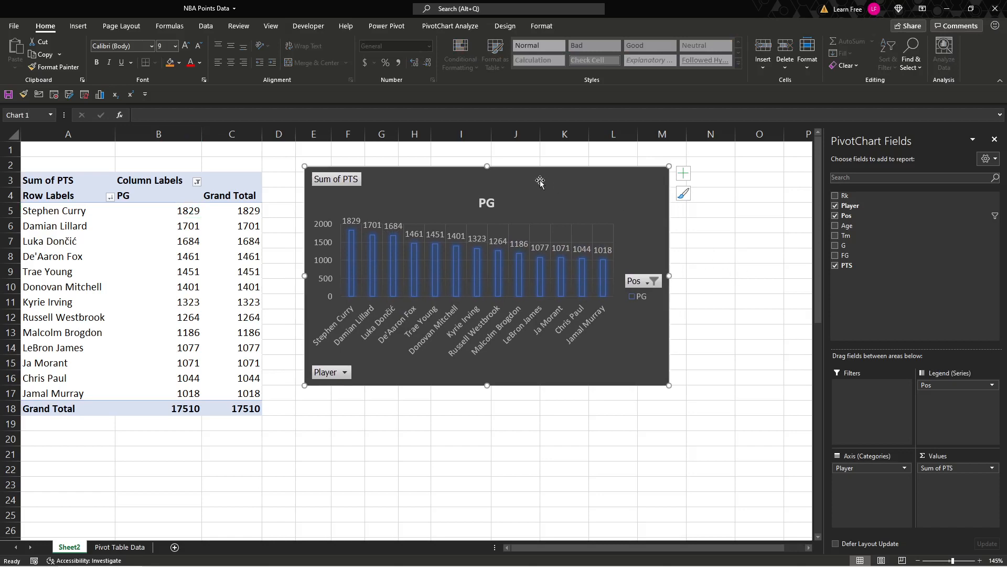
{"action": "left_click", "coordinate": [158, 225]}
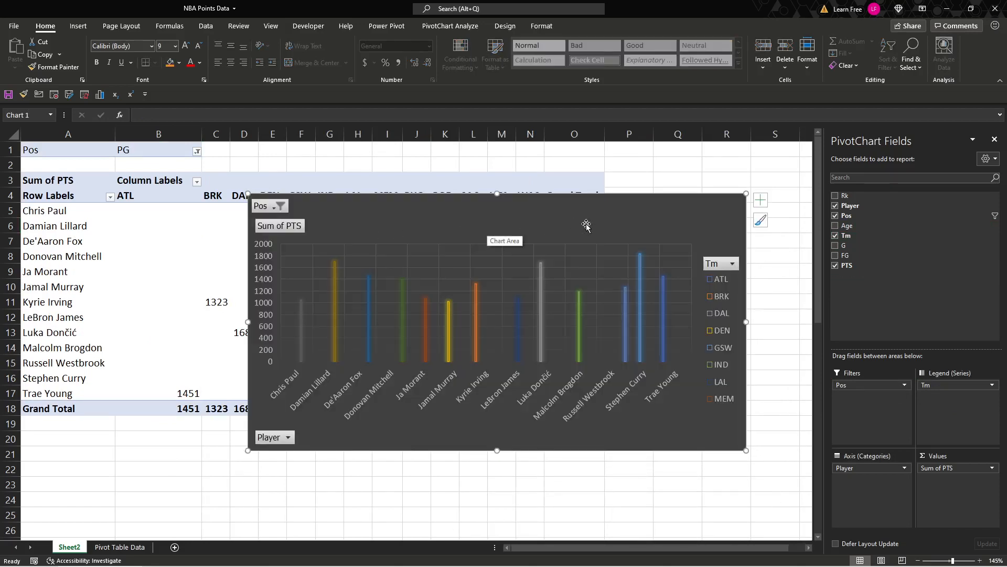
{"action": "mouse_move", "coordinate": [705, 222]}
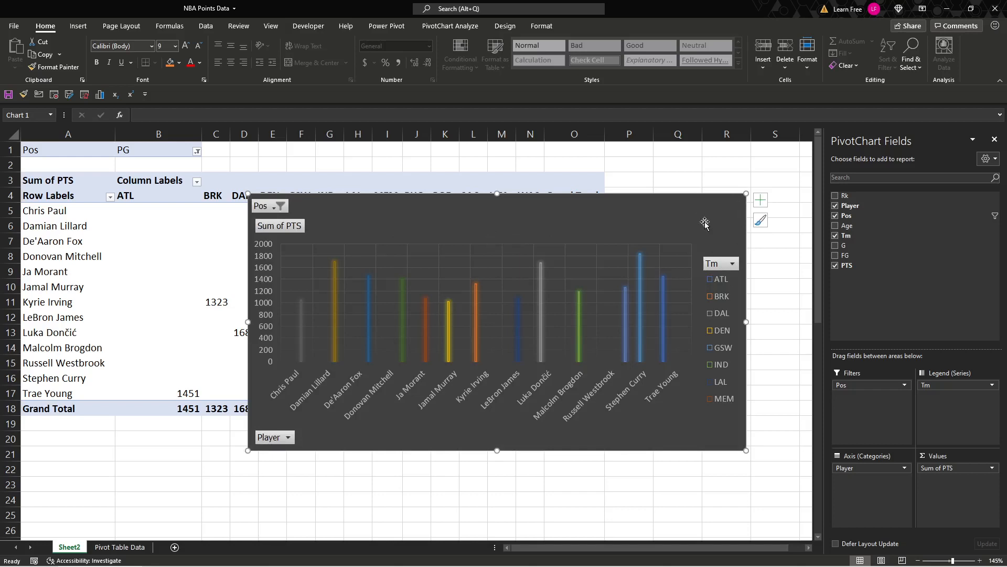
{"action": "mouse_move", "coordinate": [935, 398]}
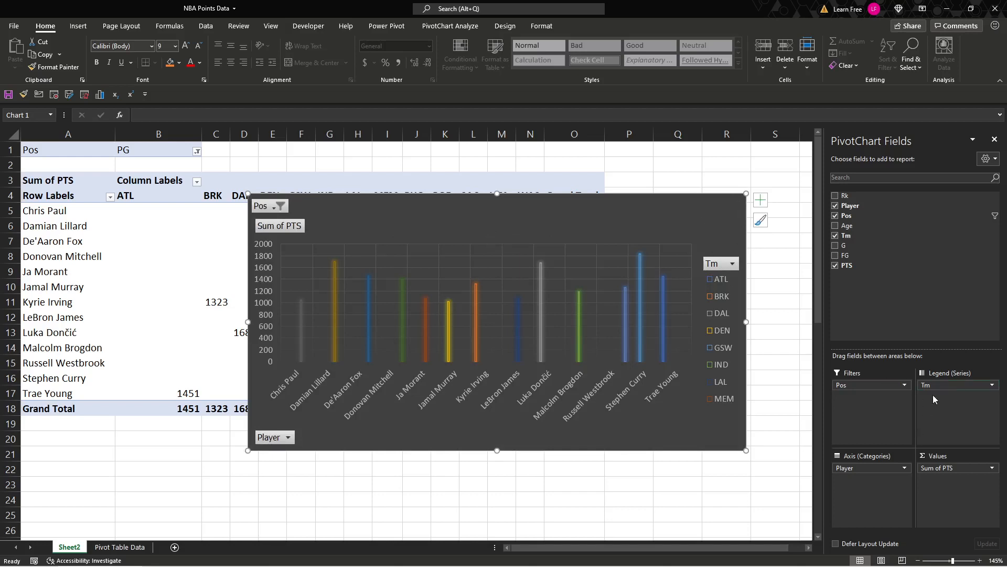
{"action": "mouse_move", "coordinate": [939, 398]}
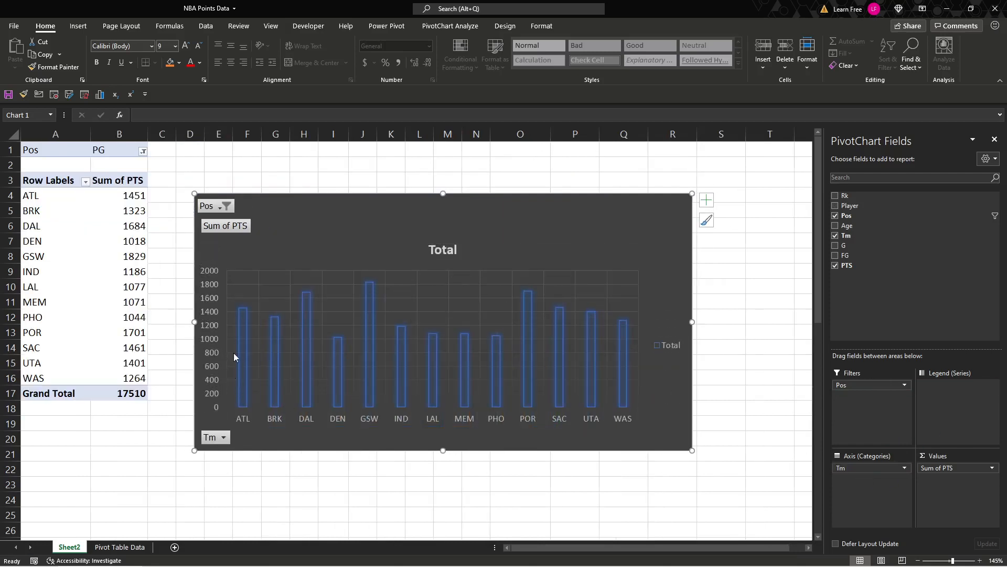
{"action": "mouse_move", "coordinate": [121, 196]}
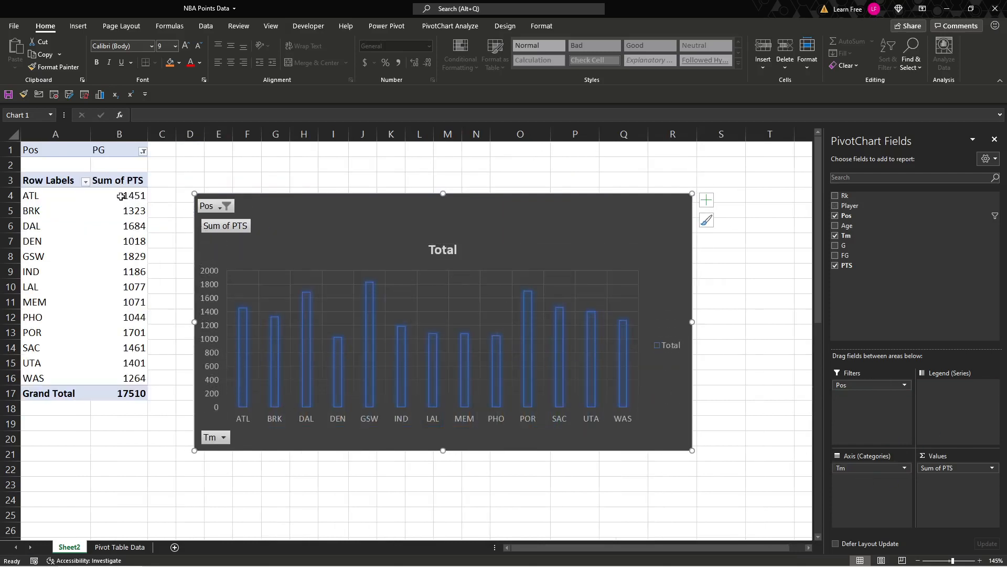
Sort the team point totals largest to smallest, GSW (1829) down to DEN (1018)
{"action": "right_click", "coordinate": [120, 195]}
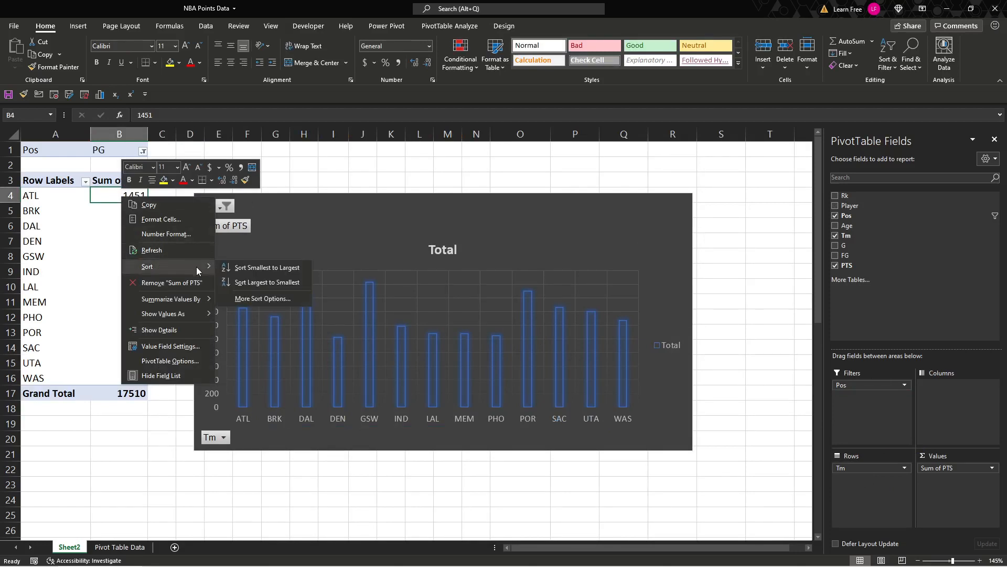
{"action": "left_click", "coordinate": [267, 281]}
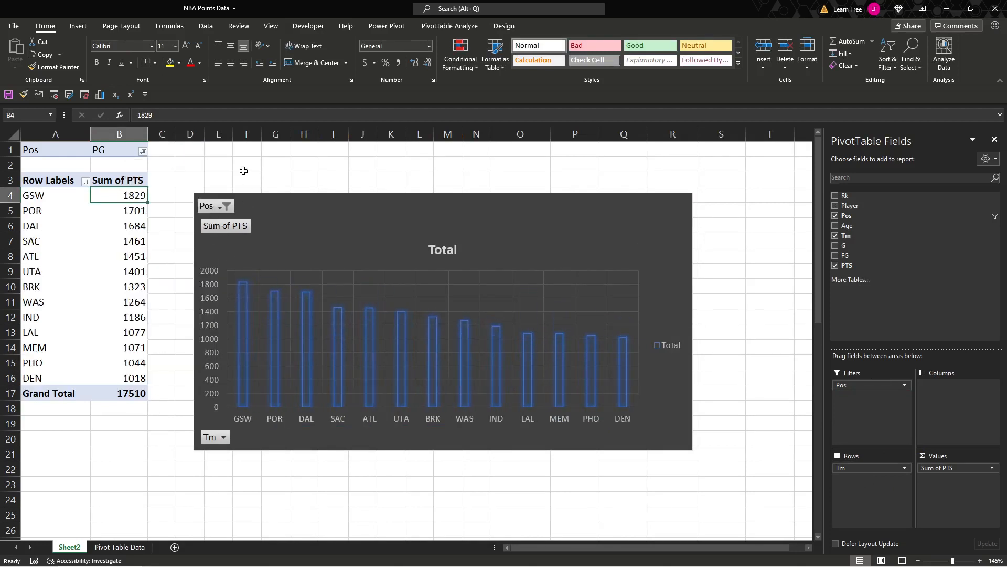
{"action": "mouse_move", "coordinate": [396, 264]}
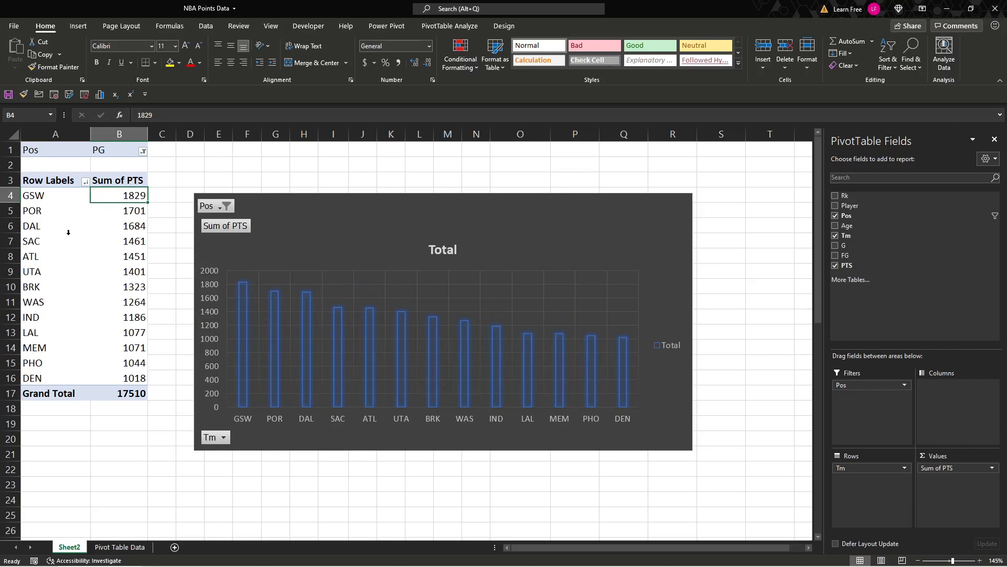
Show the PivotTable Analyze Options list, including Show Report Filter Pages
{"action": "left_click", "coordinate": [111, 149]}
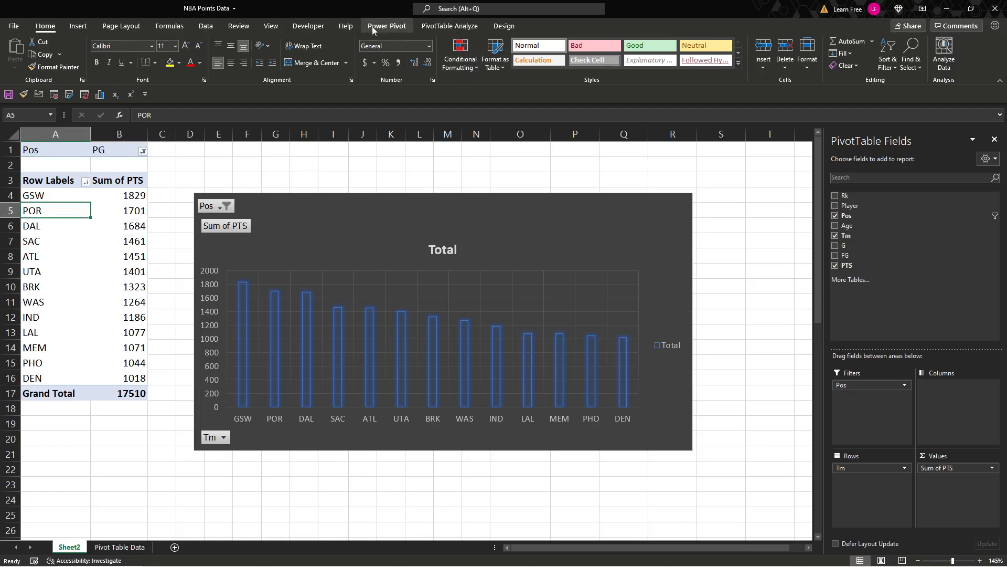
{"action": "left_click", "coordinate": [449, 26]}
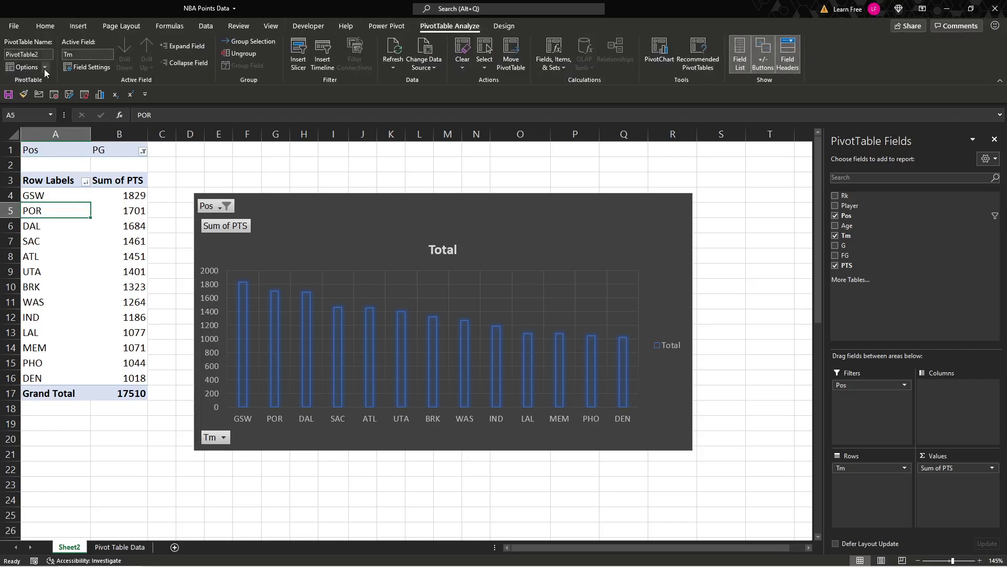
{"action": "left_click", "coordinate": [25, 67]}
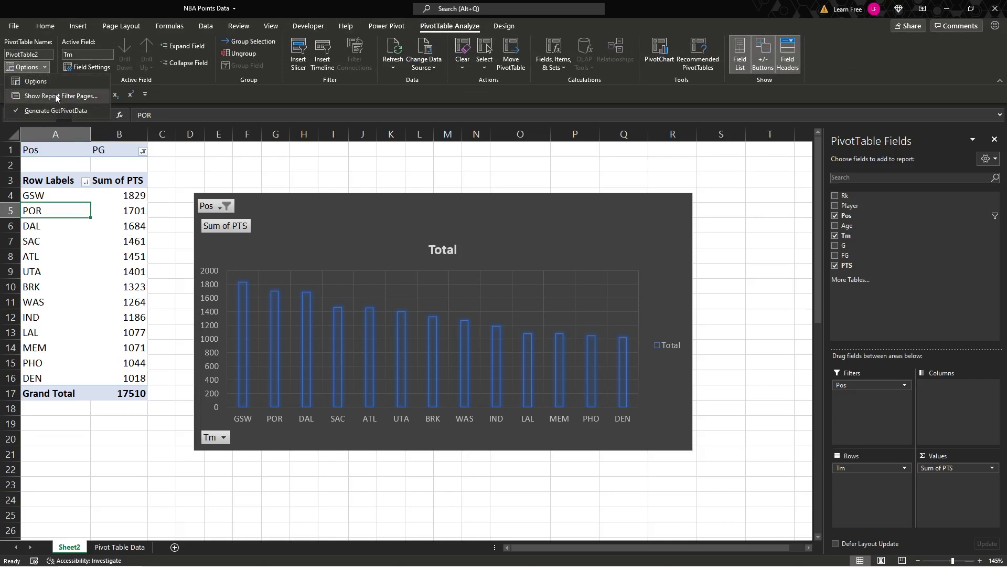
{"action": "mouse_move", "coordinate": [159, 505]}
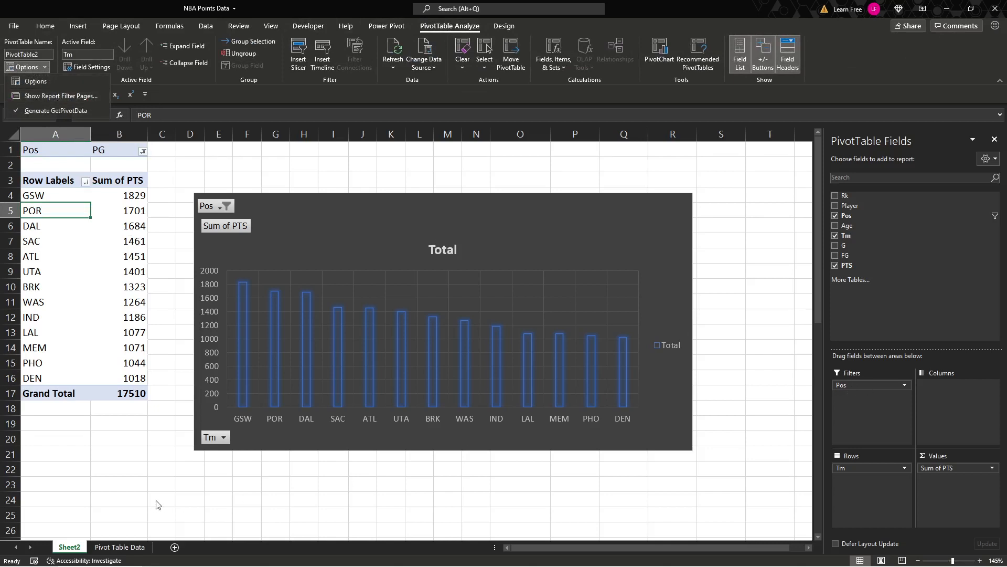
{"action": "mouse_move", "coordinate": [63, 456]}
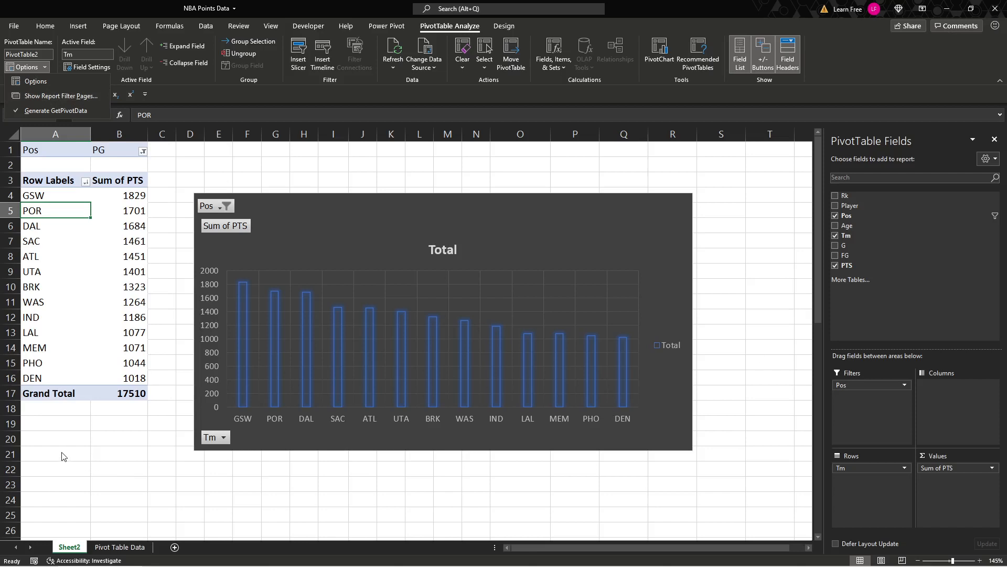
{"action": "mouse_move", "coordinate": [67, 121]}
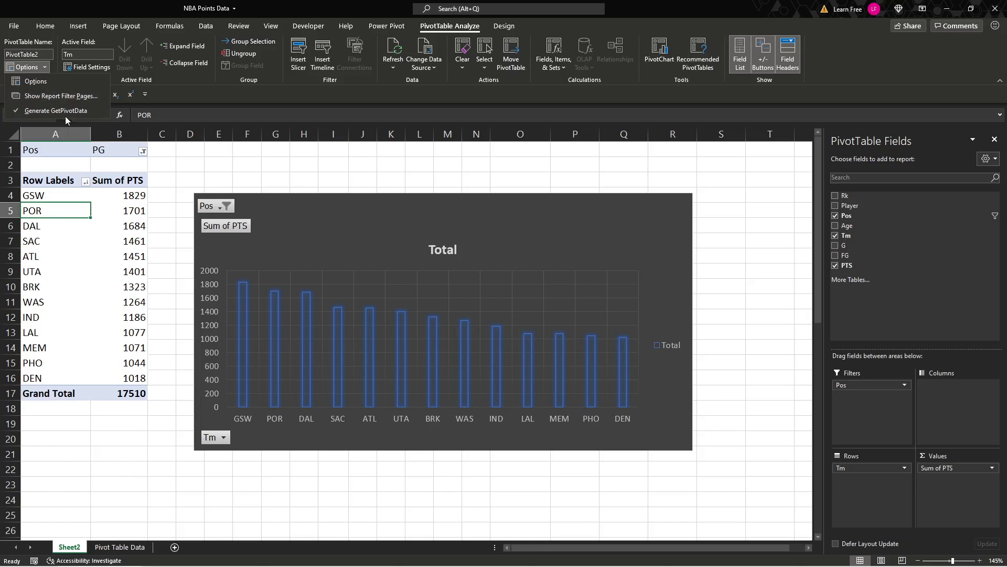
Generate a PG report-filter sheet, leave the Pos filter unchanged, and delete the PG sheet
{"action": "left_click", "coordinate": [61, 95]}
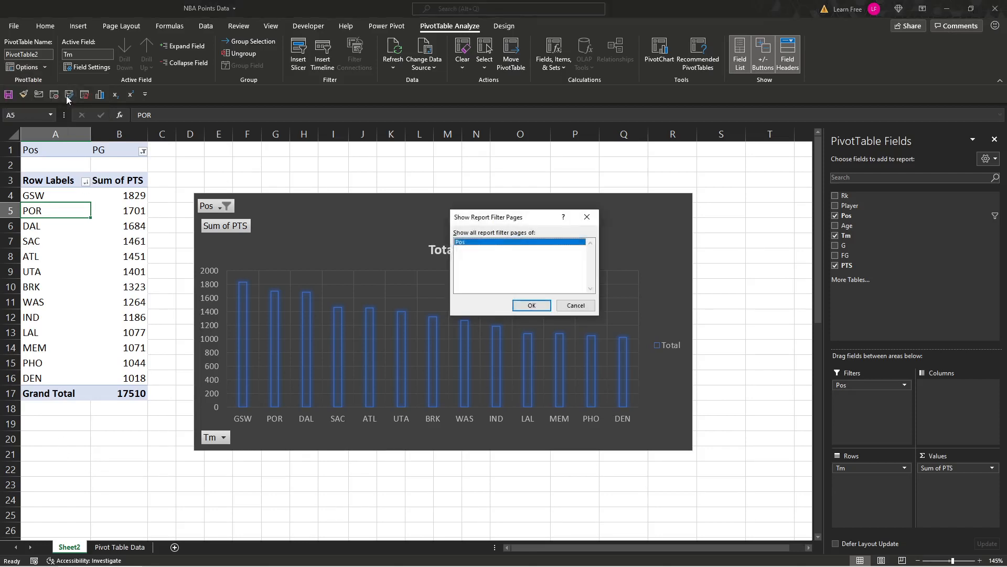
{"action": "mouse_move", "coordinate": [540, 294]}
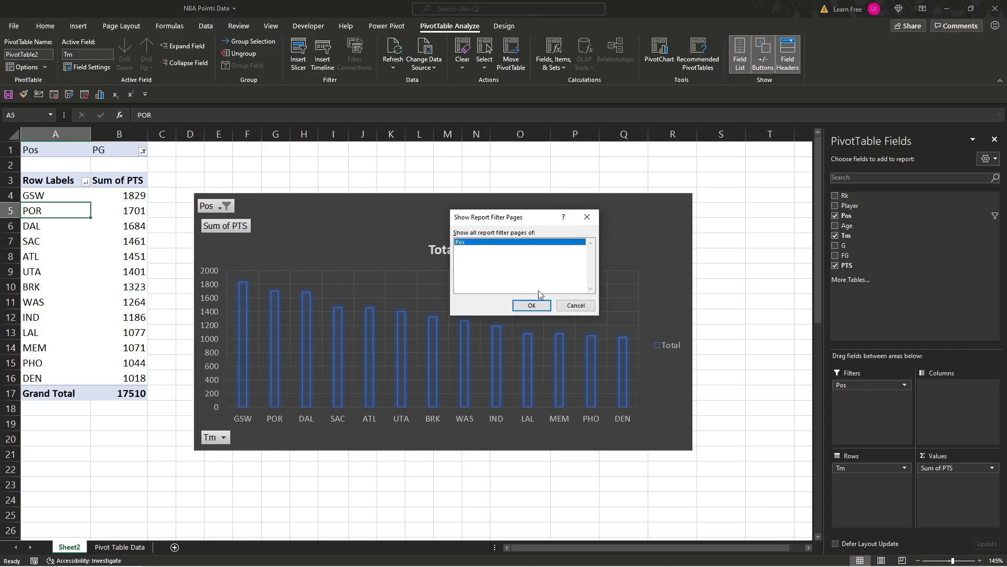
{"action": "left_click", "coordinate": [531, 304]}
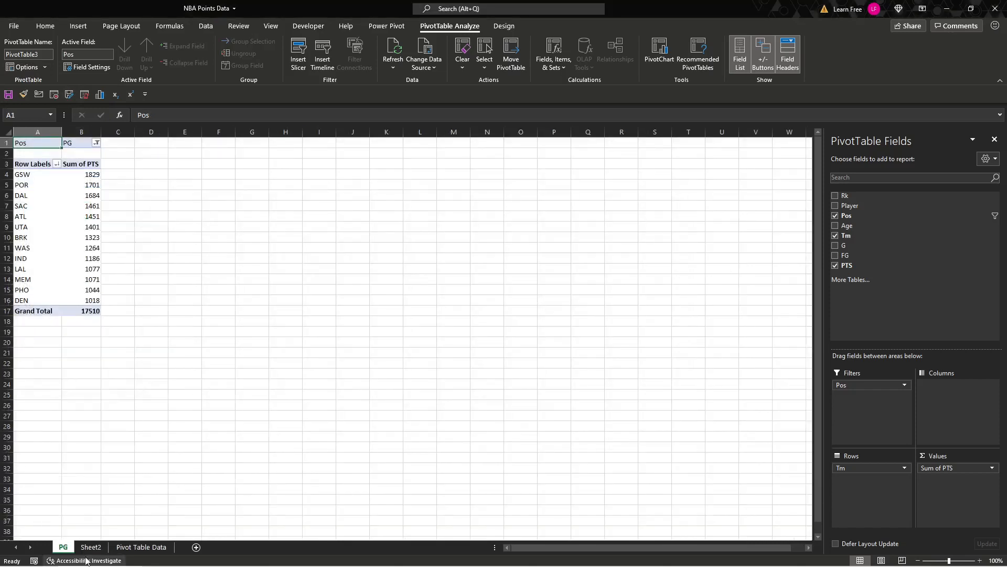
{"action": "left_click", "coordinate": [95, 143]}
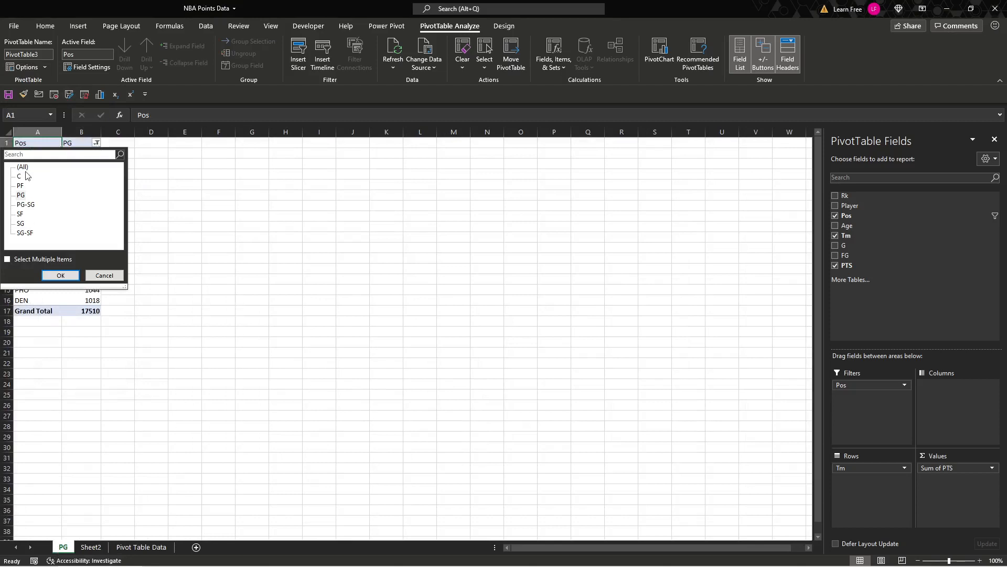
{"action": "left_click", "coordinate": [60, 275]}
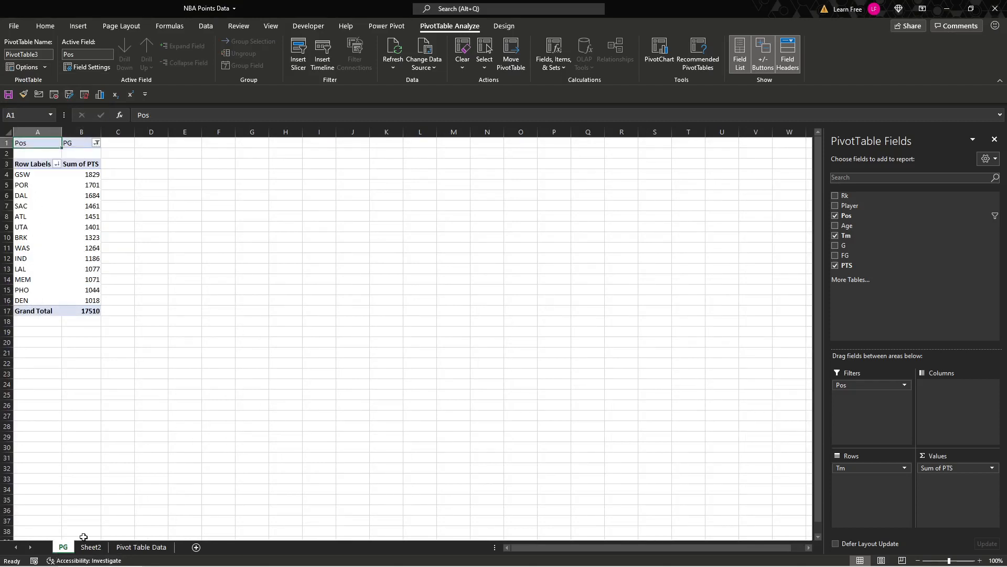
{"action": "right_click", "coordinate": [62, 547]}
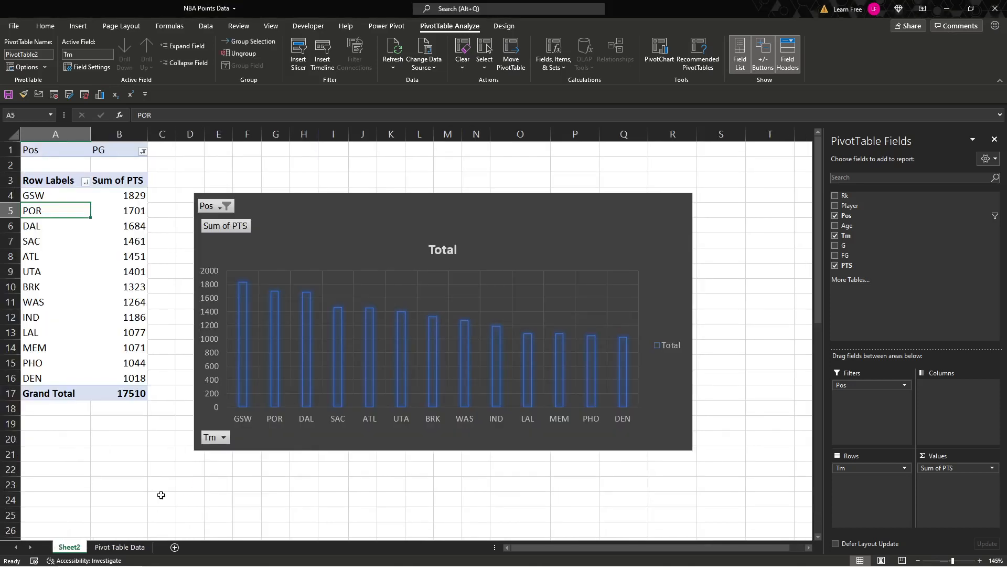
Set the Pos filter to (All) and run Show Report Filter Pages for every position
{"action": "left_click", "coordinate": [143, 151]}
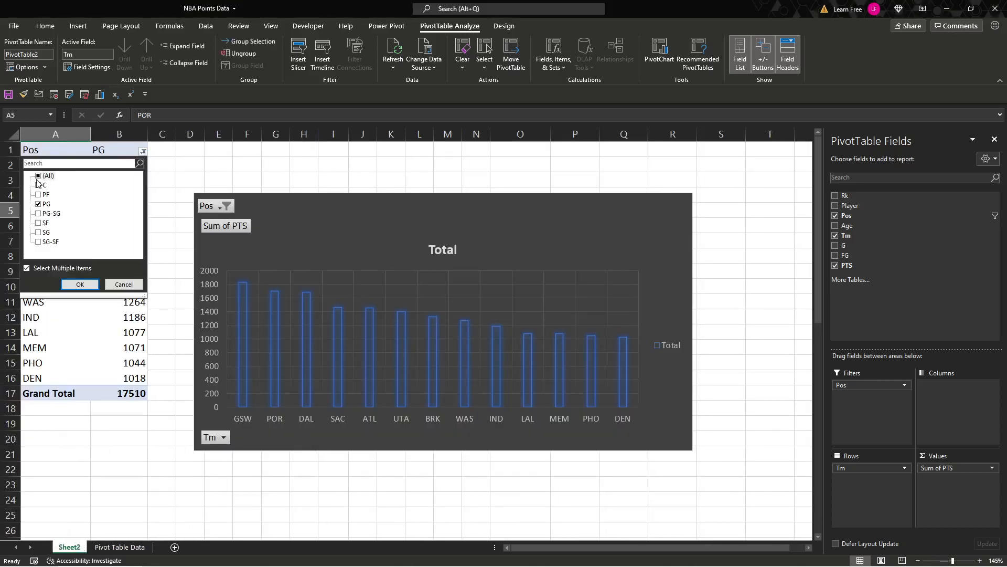
{"action": "left_click", "coordinate": [80, 284]}
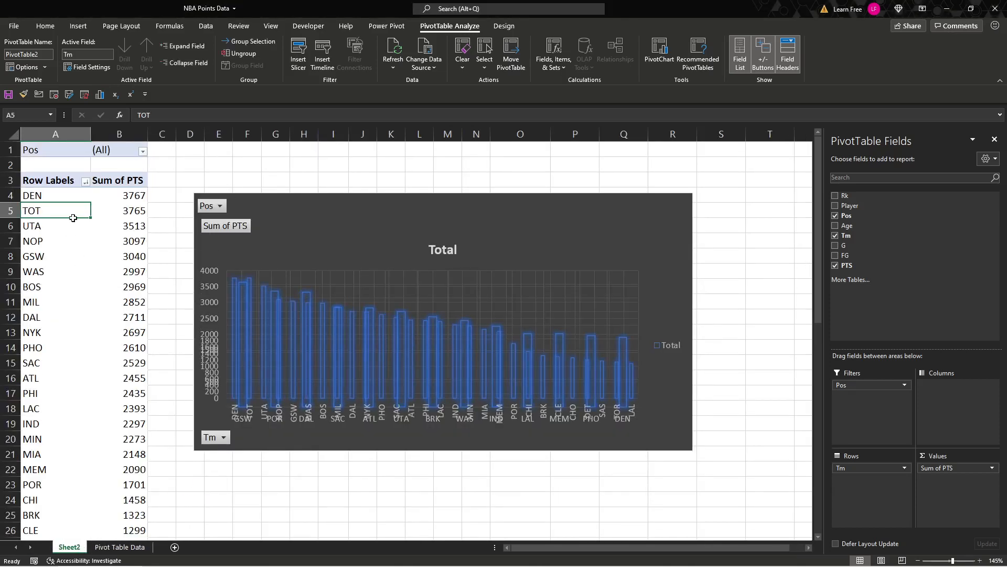
{"action": "left_click", "coordinate": [54, 195]}
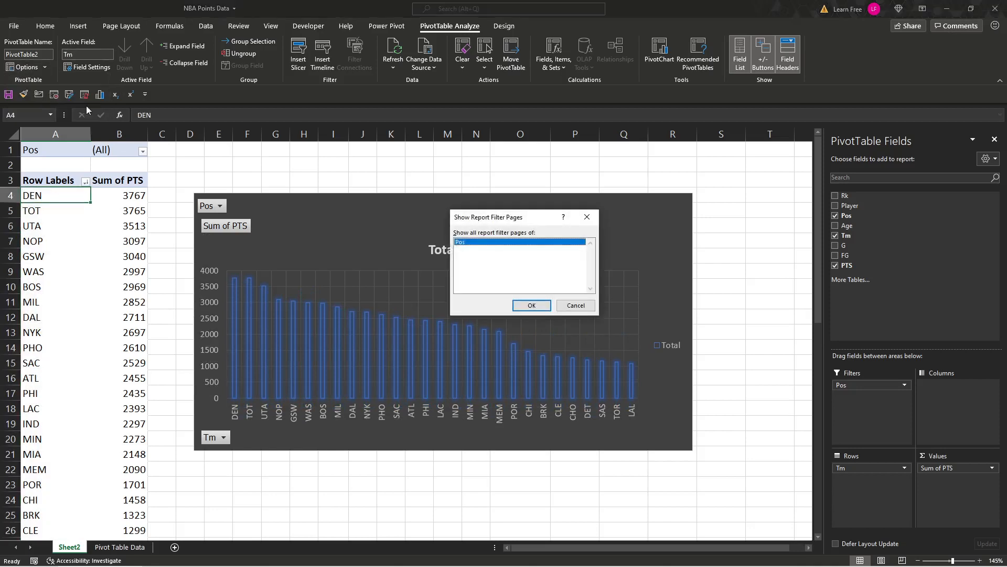
{"action": "left_click", "coordinate": [531, 305]}
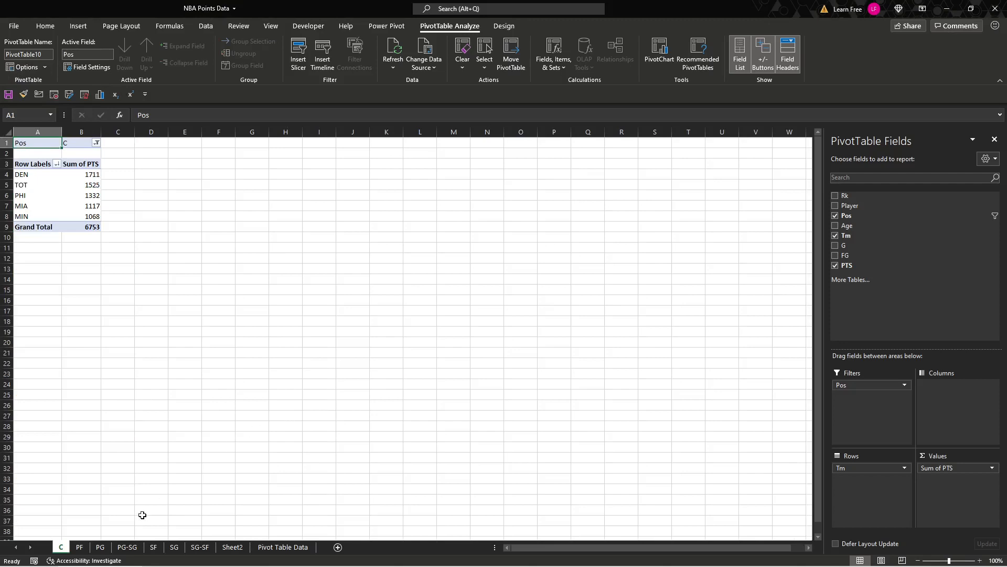
Browse the new PF, PG-SG and SF position sheets
{"action": "left_click", "coordinate": [79, 547]}
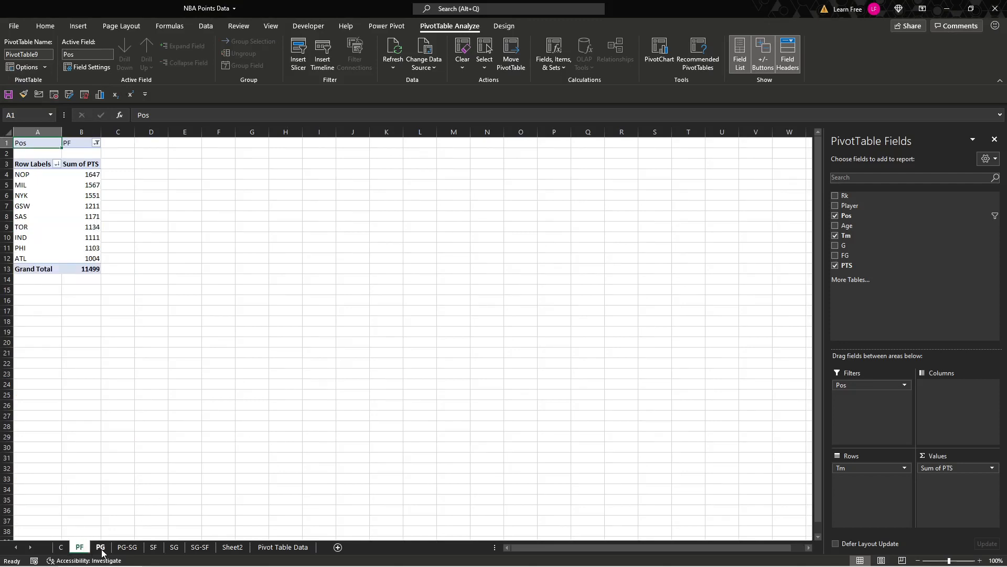
{"action": "left_click", "coordinate": [128, 547]}
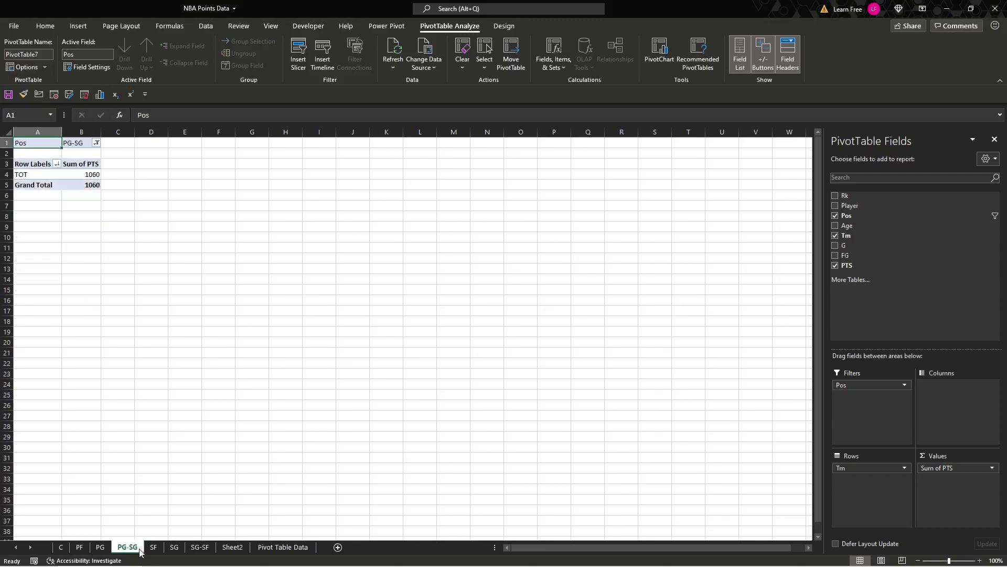
{"action": "left_click", "coordinate": [153, 546]}
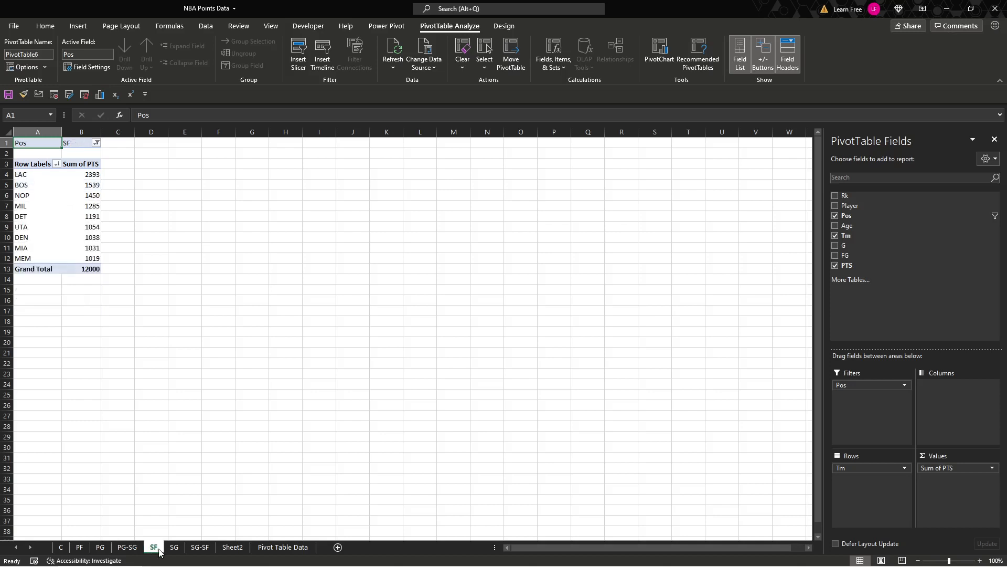
Return to Sheet2 with the all-positions pivot table and team points chart
{"action": "left_click", "coordinate": [232, 547]}
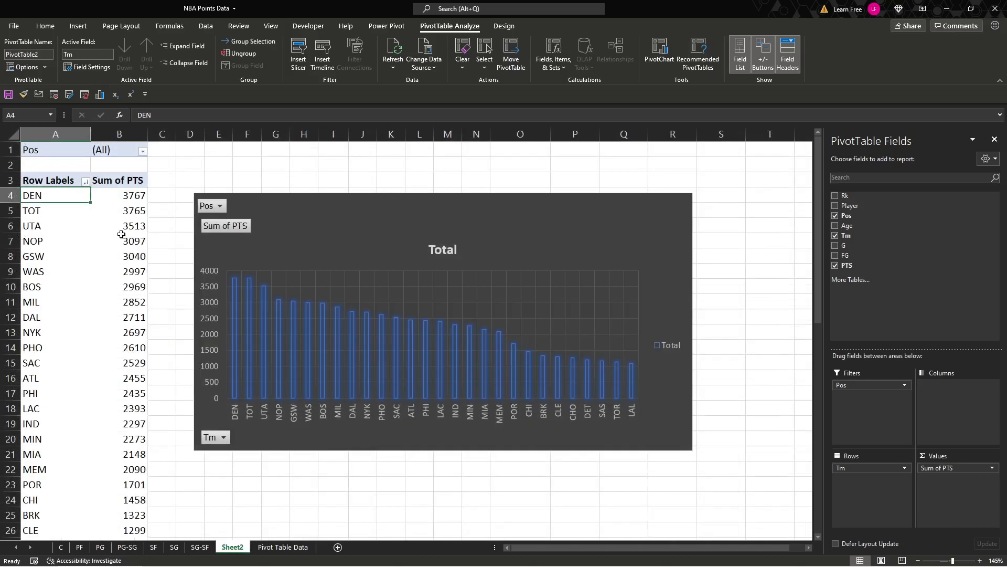
{"action": "mouse_move", "coordinate": [120, 233]}
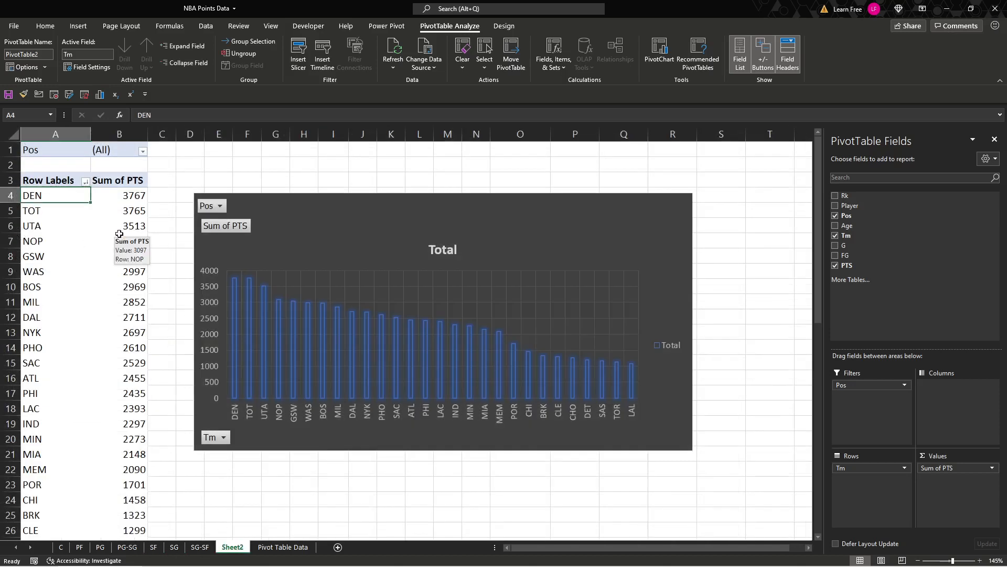
{"action": "mouse_move", "coordinate": [106, 226]}
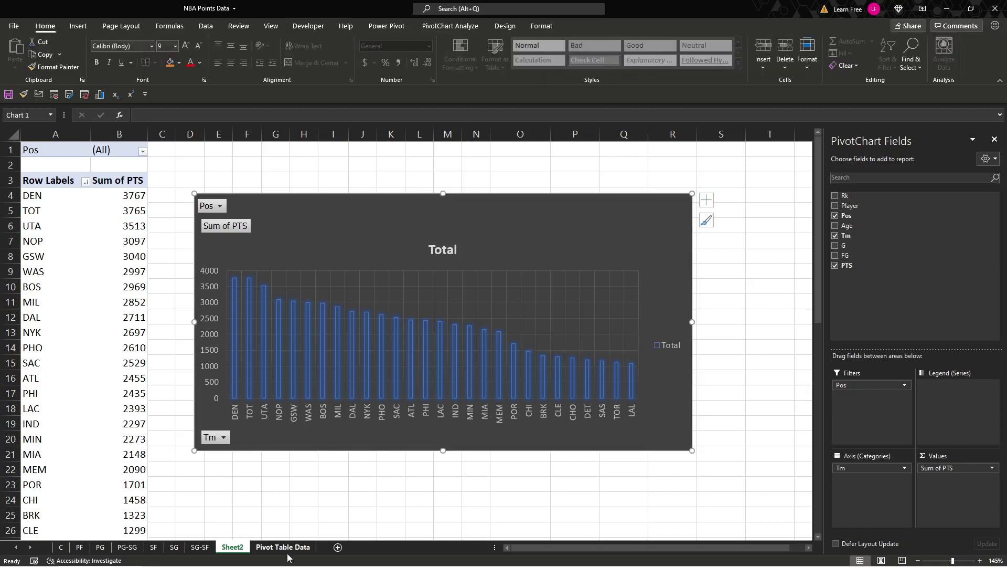
Change Stephen Curry's PTS in the source data to 2000 and return to Sheet2
{"action": "left_click", "coordinate": [283, 545]}
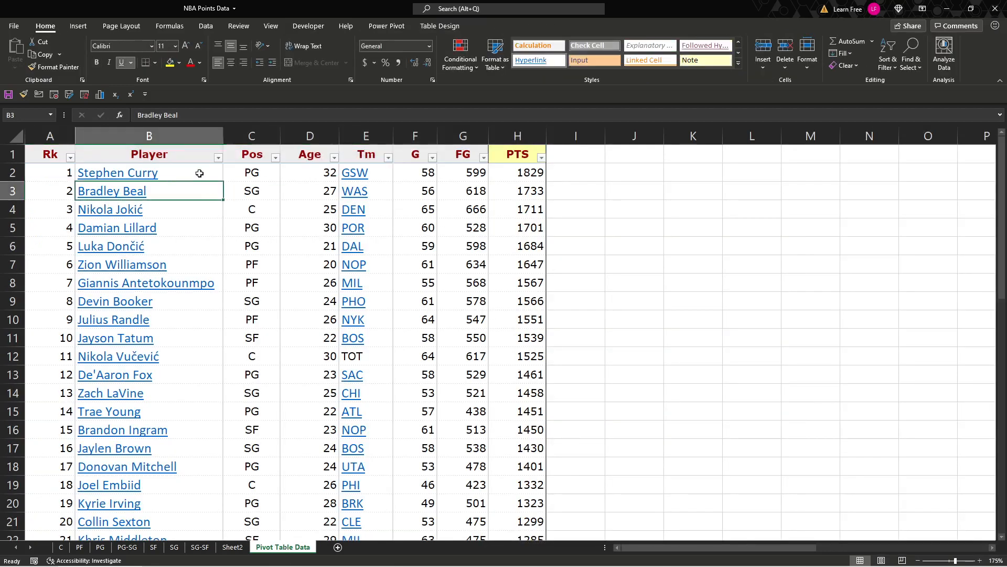
{"action": "mouse_move", "coordinate": [459, 170]}
{"action": "type", "text": "1000"}
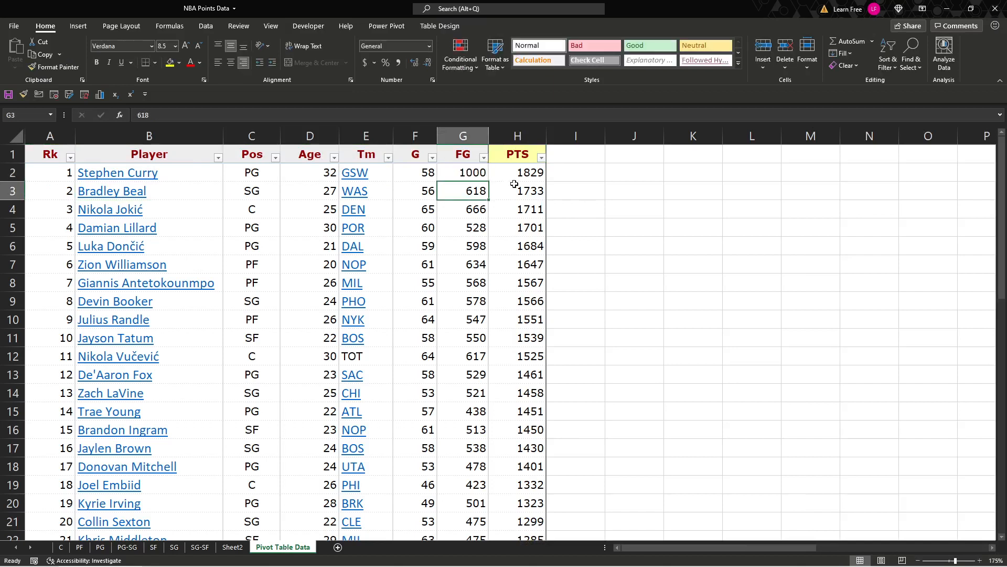
{"action": "type", "text": "2000"}
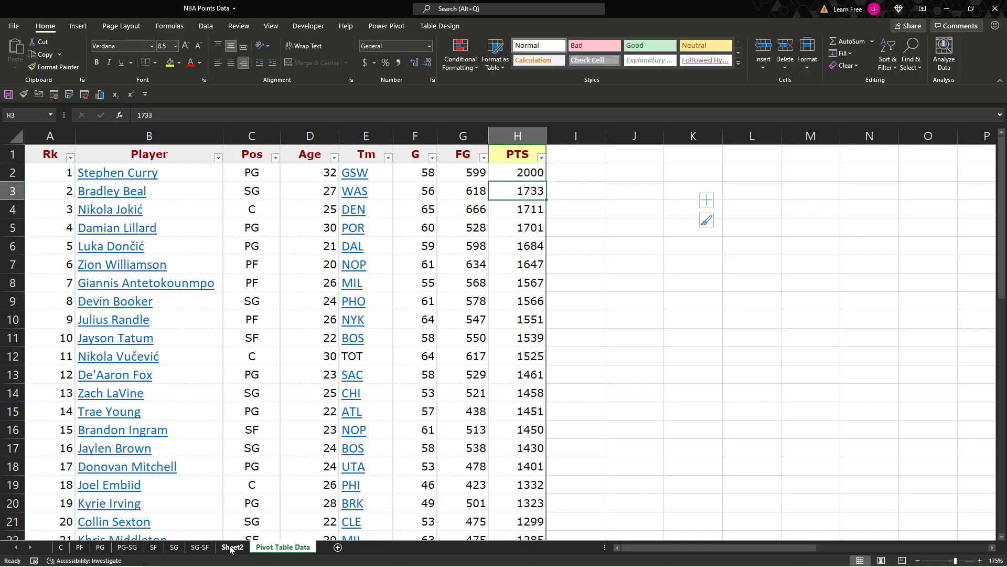
{"action": "left_click", "coordinate": [233, 546]}
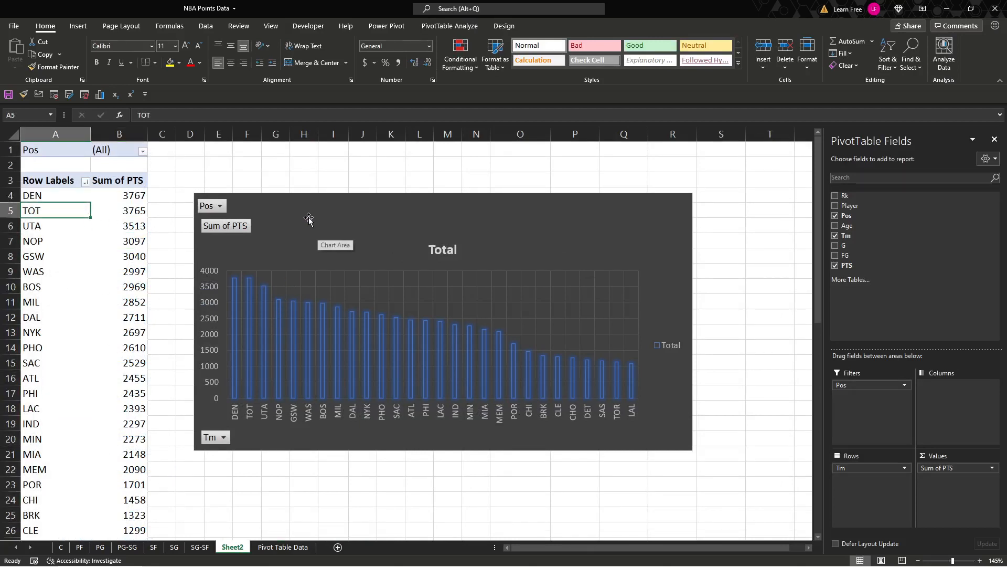
Leave Change Data Source unchanged, refresh the pivot, and check GSW's new total 3211 in B7
{"action": "left_click", "coordinate": [449, 25]}
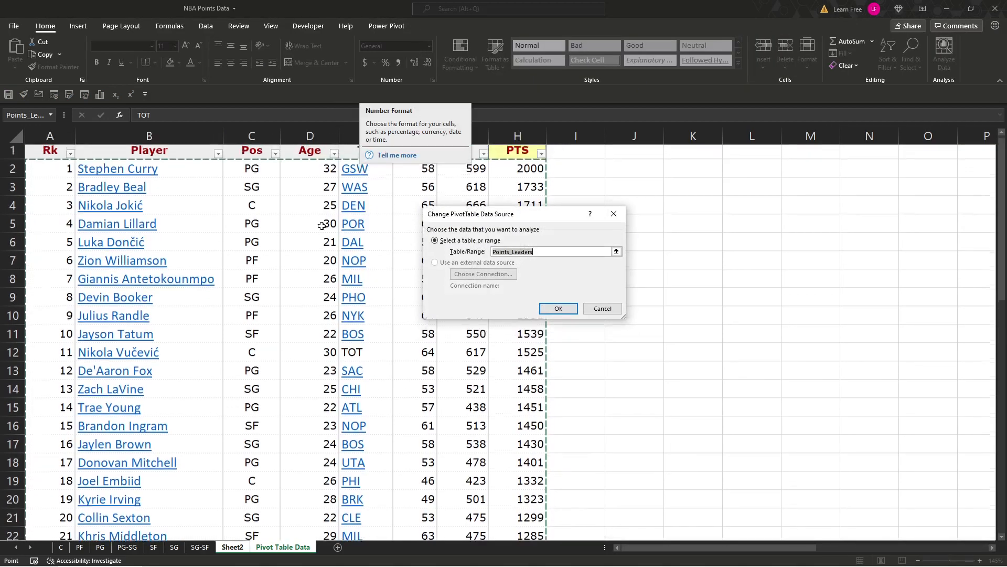
{"action": "left_click", "coordinate": [559, 308]}
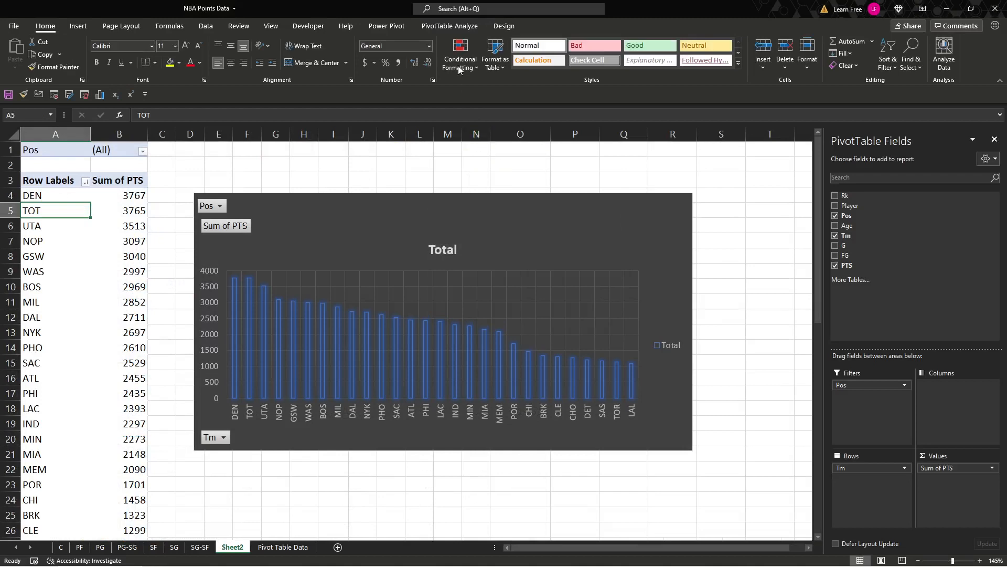
{"action": "left_click", "coordinate": [449, 26]}
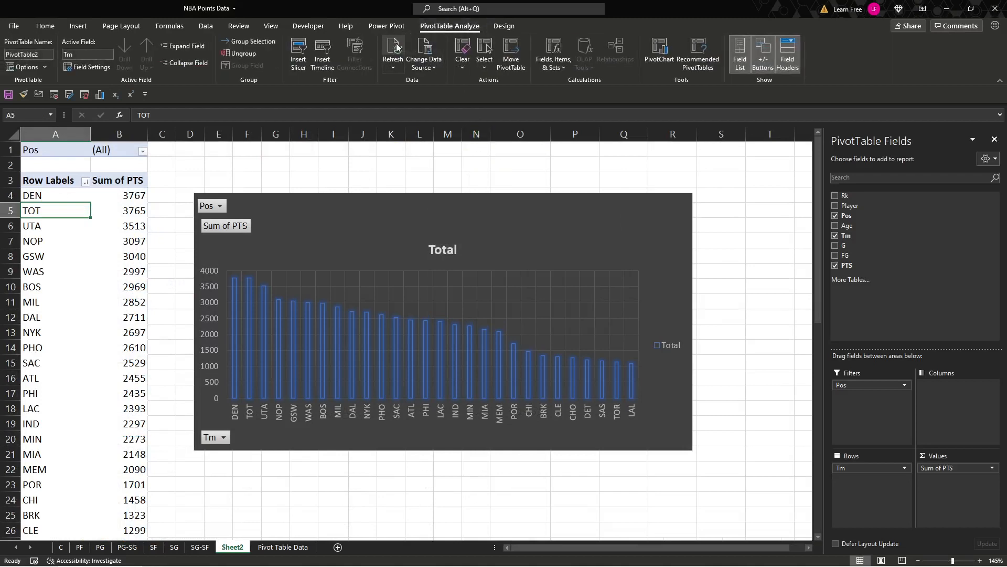
{"action": "left_click", "coordinate": [392, 47]}
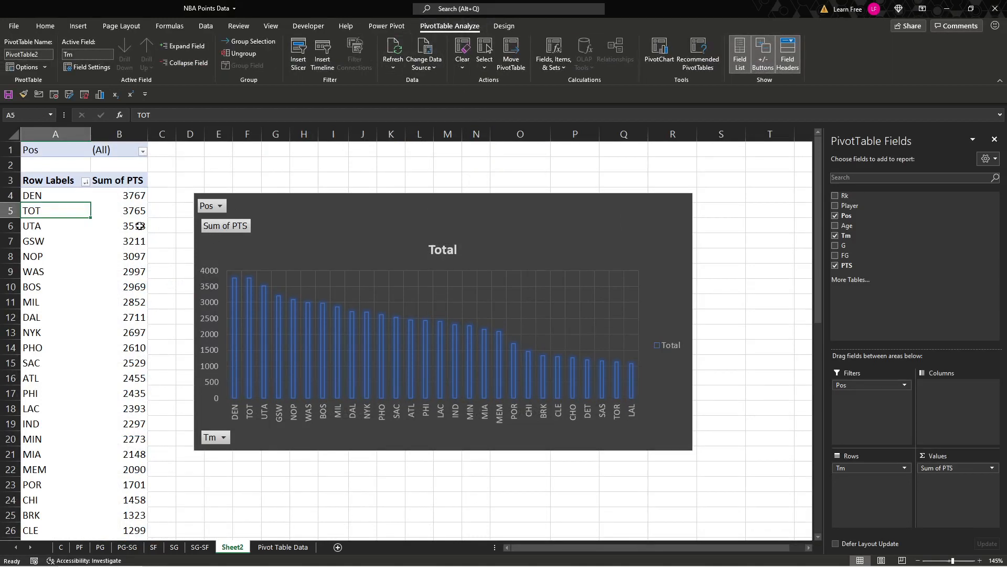
{"action": "left_click", "coordinate": [118, 242]}
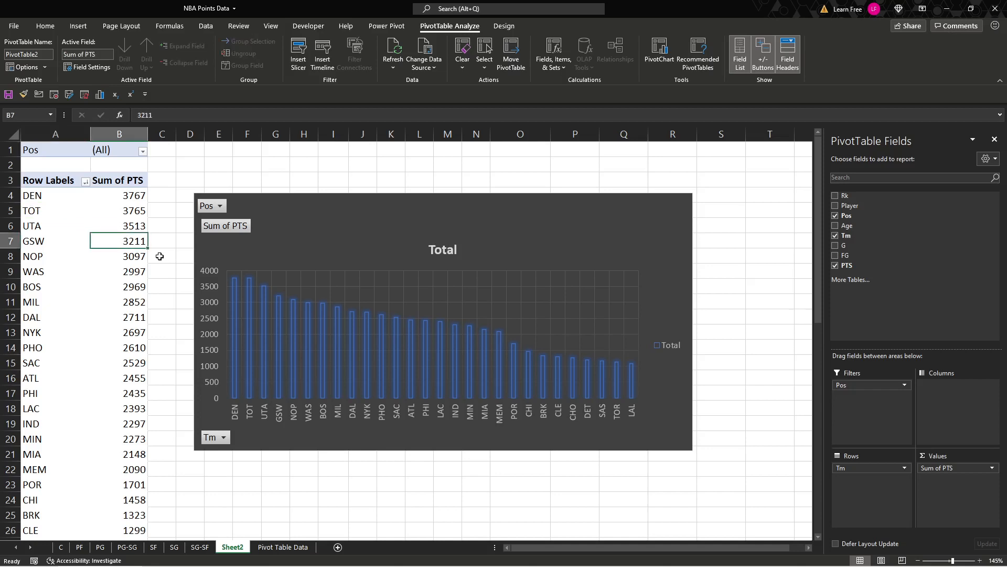
{"action": "mouse_move", "coordinate": [271, 269]}
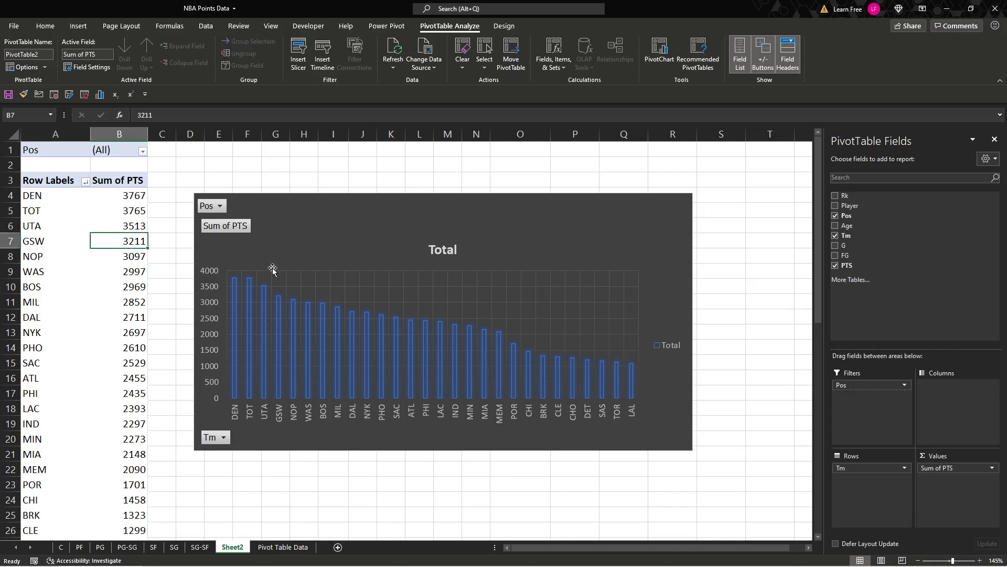
{"action": "mouse_move", "coordinate": [292, 218]}
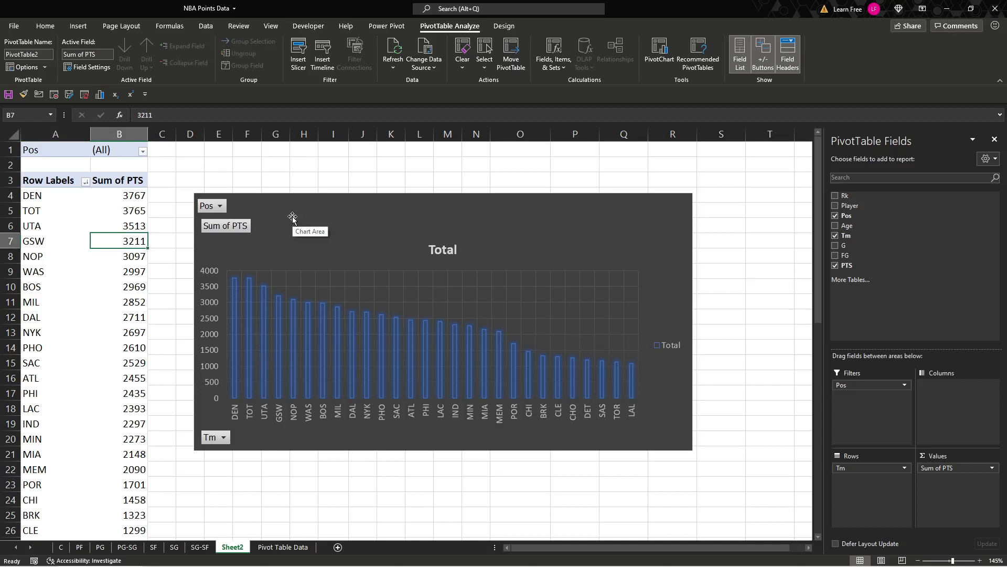
{"action": "mouse_move", "coordinate": [291, 180]}
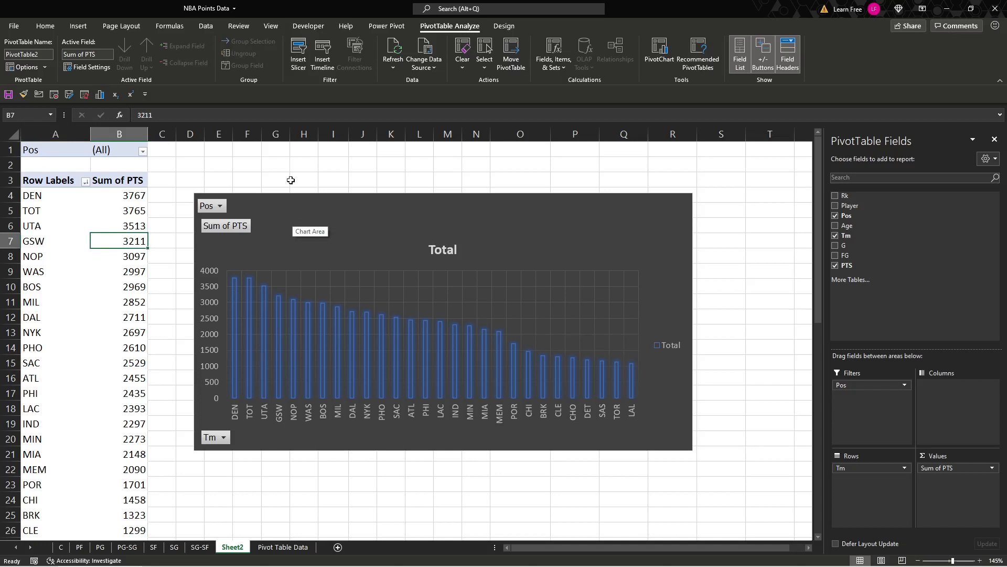